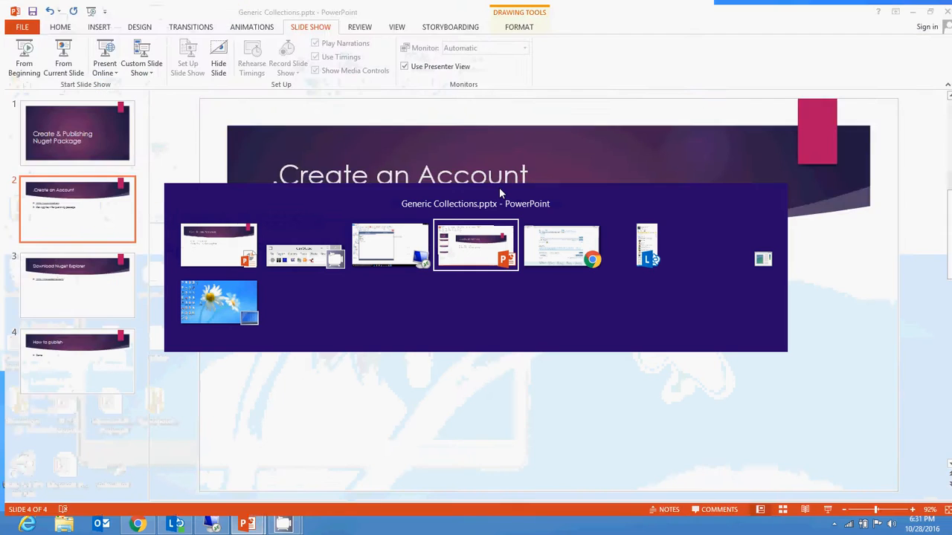
Open the nuget.org account page and scroll down to the Credentials API Key row.
left_click(563, 246)
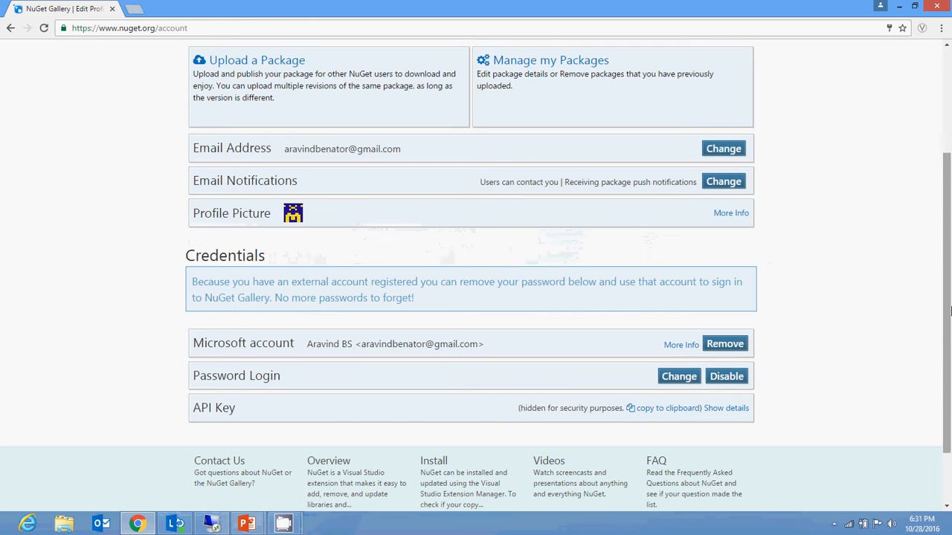
scroll("up", 3)
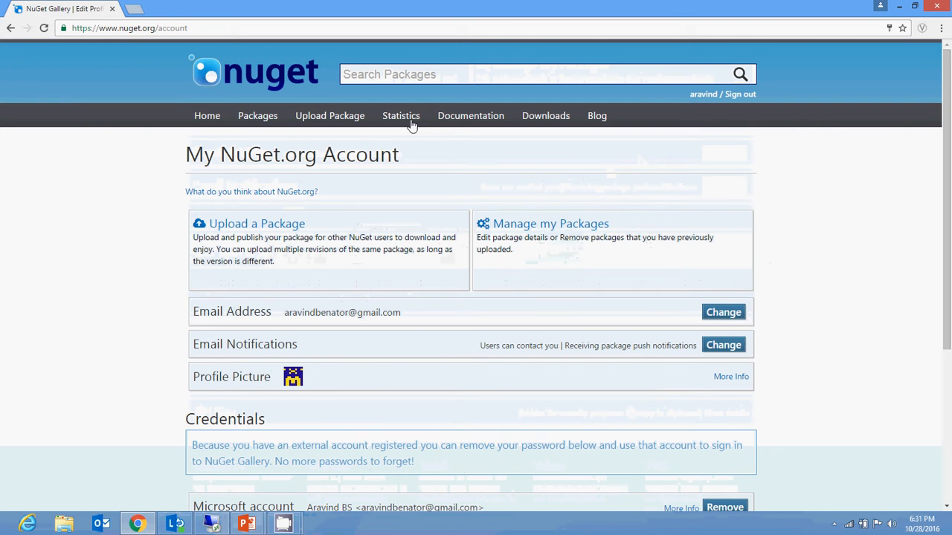
mouse_move(676, 110)
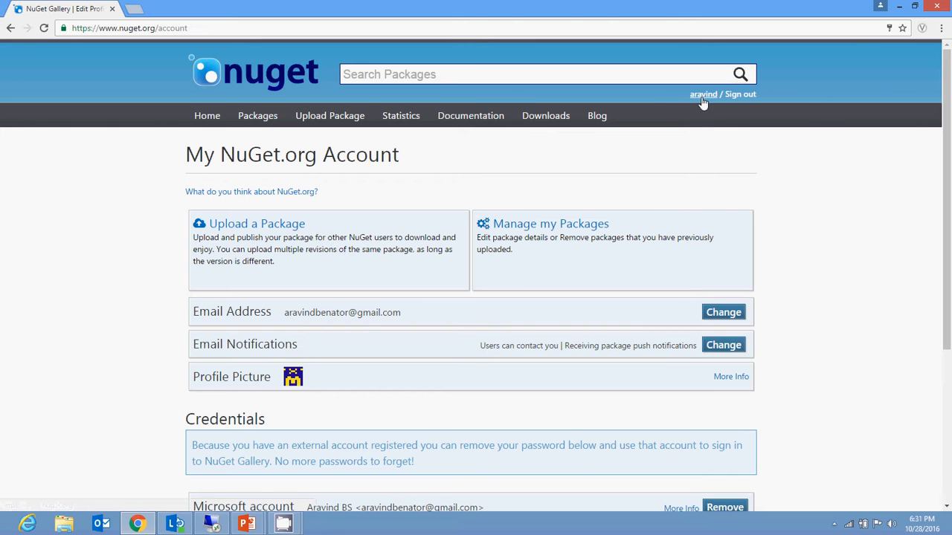
left_click(703, 95)
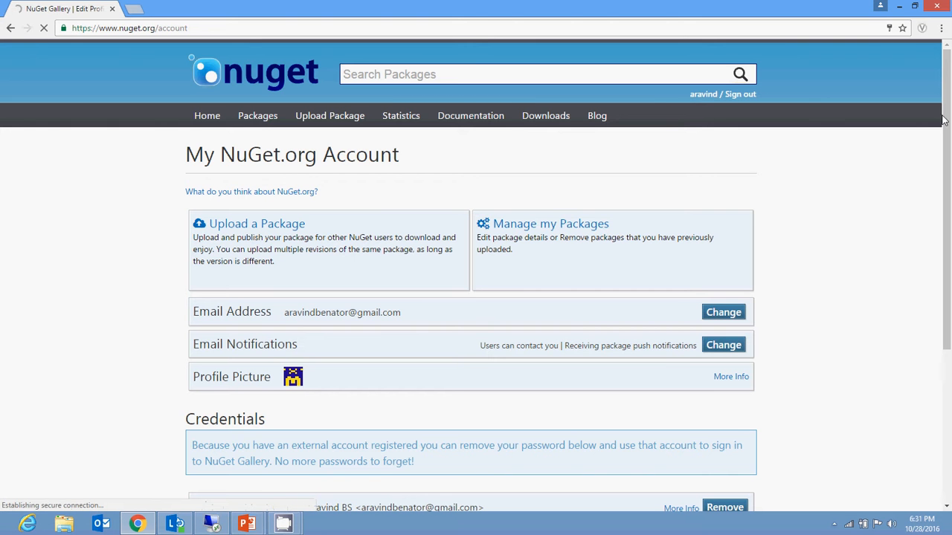
scroll("down", 3)
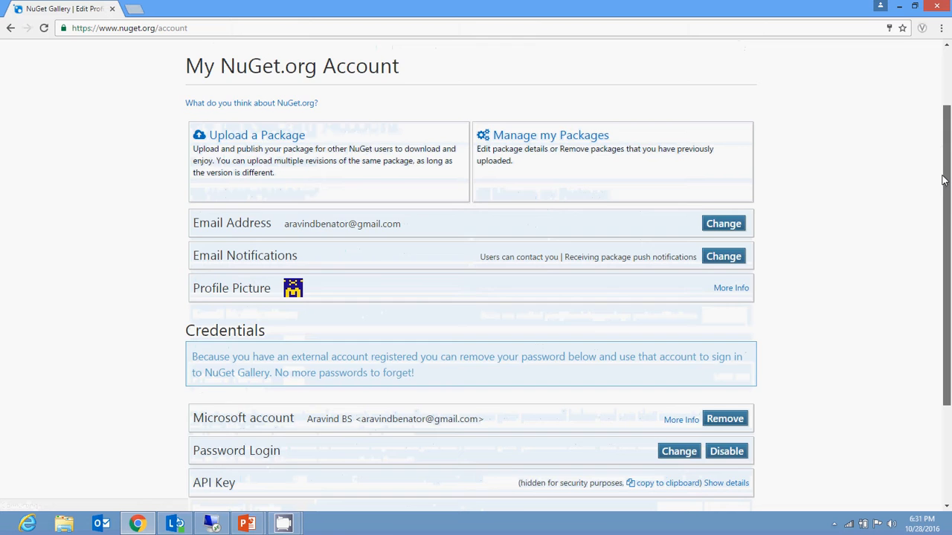
scroll("down", 3)
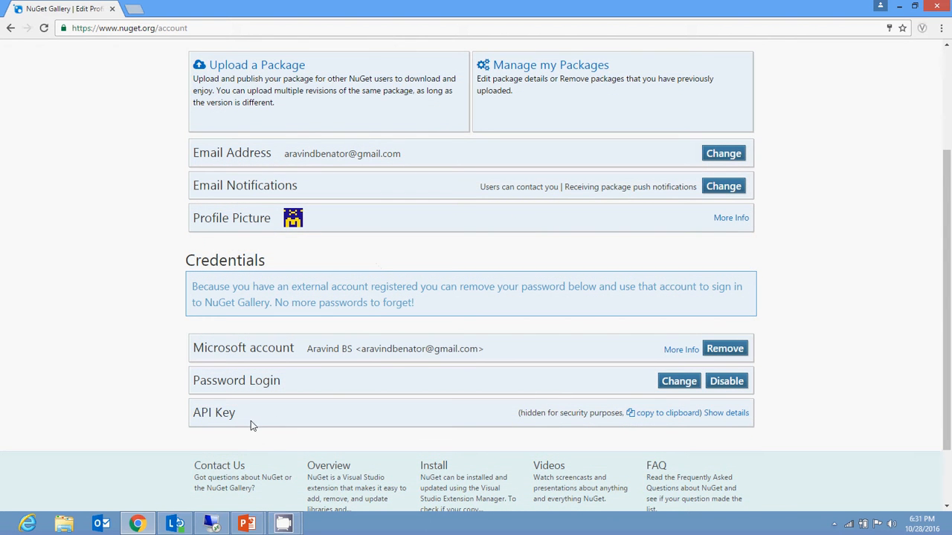
mouse_move(236, 424)
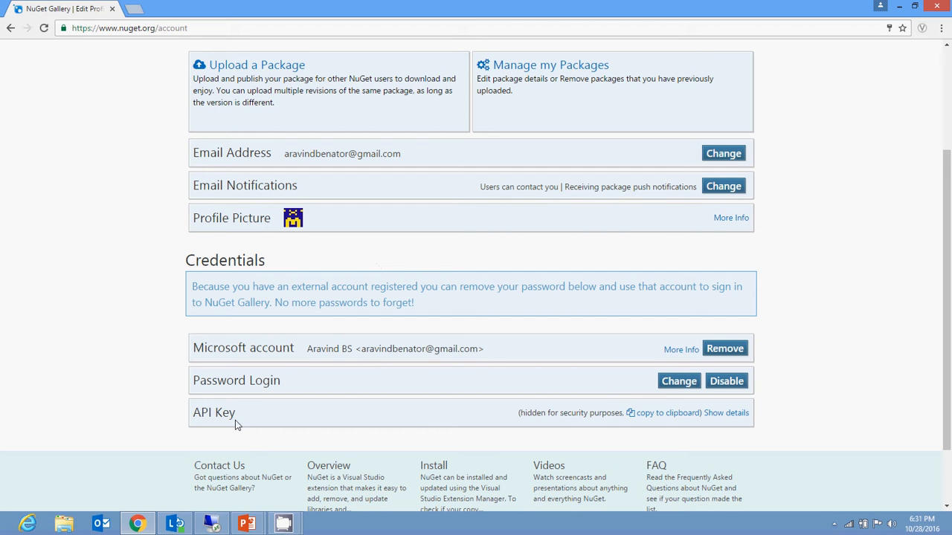
mouse_move(571, 432)
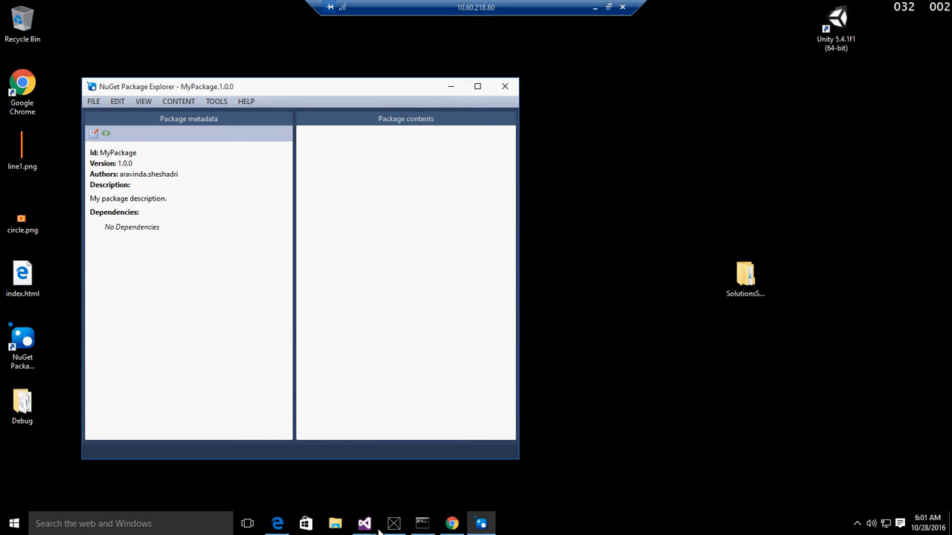
left_click(451, 524)
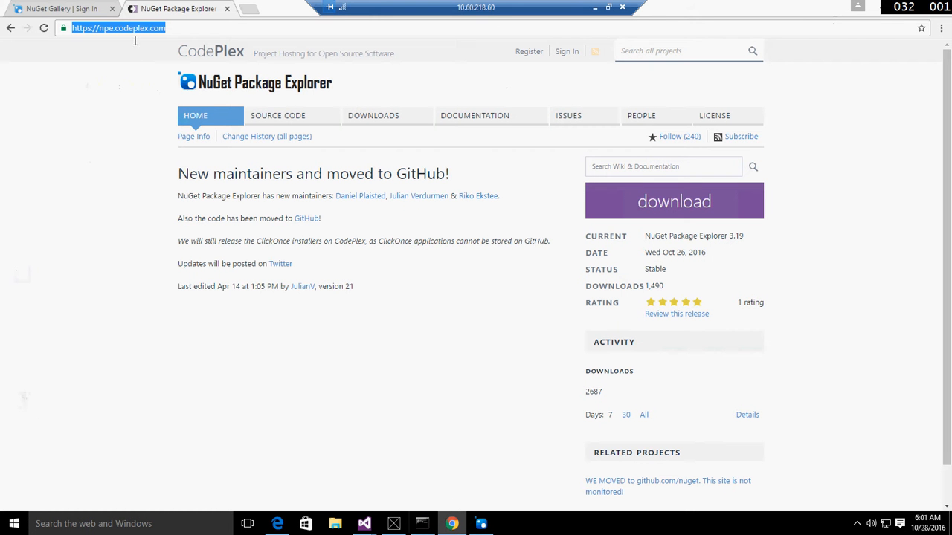
mouse_move(892, 9)
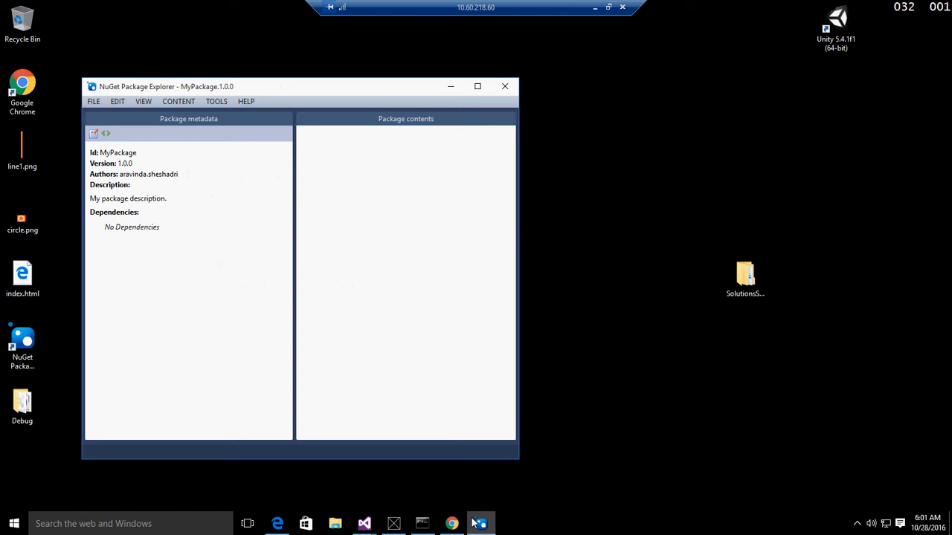
mouse_move(482, 524)
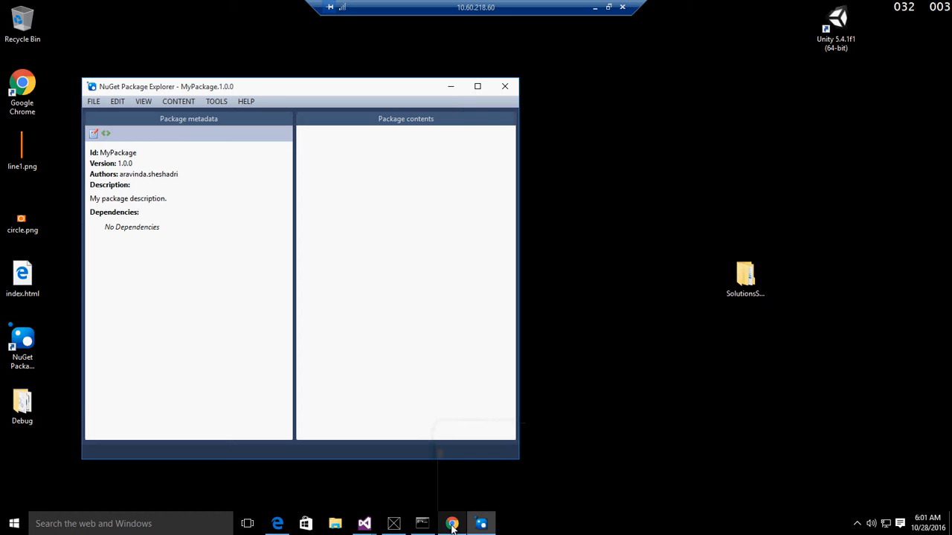
left_click(452, 523)
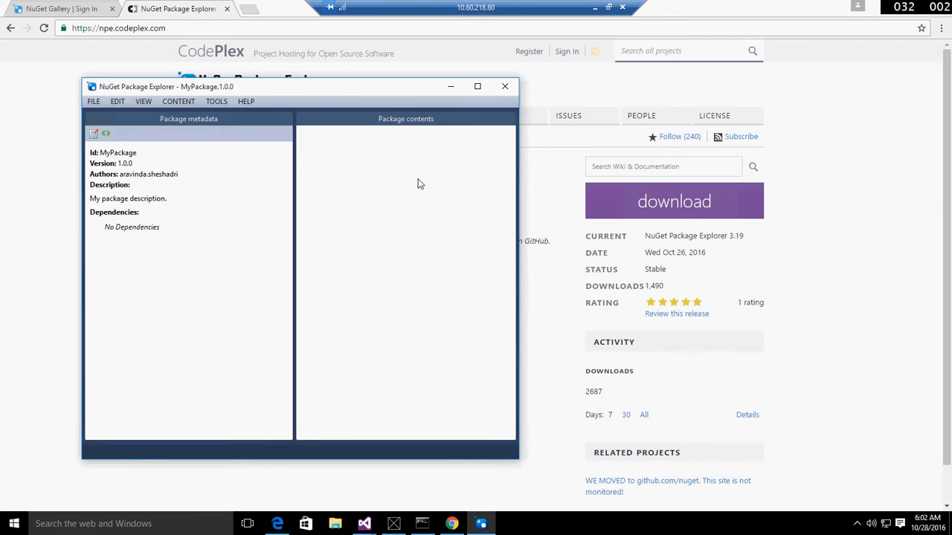
mouse_move(97, 108)
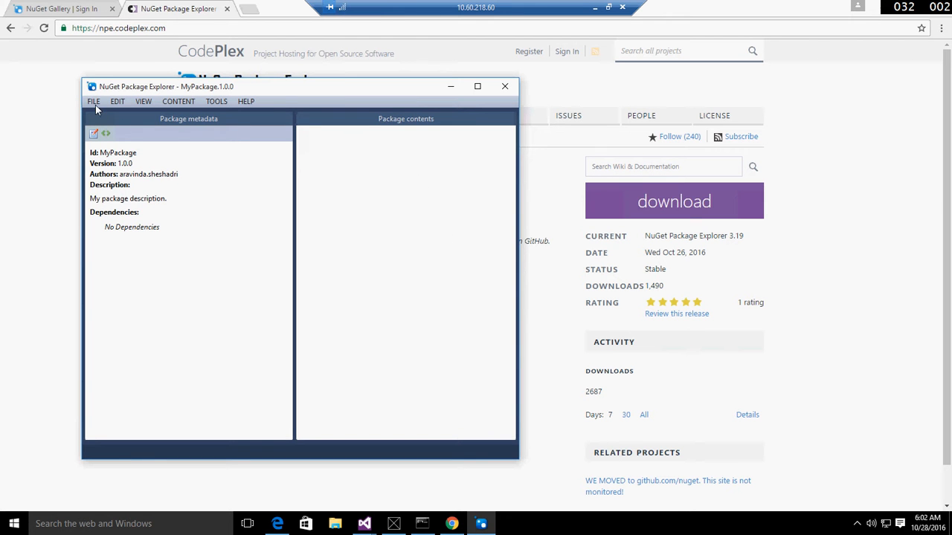
left_click(94, 102)
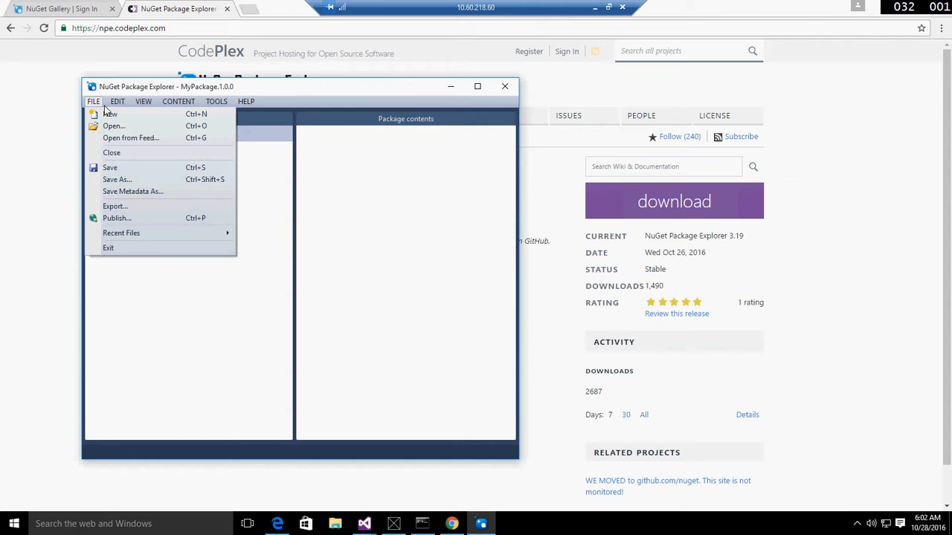
mouse_move(109, 113)
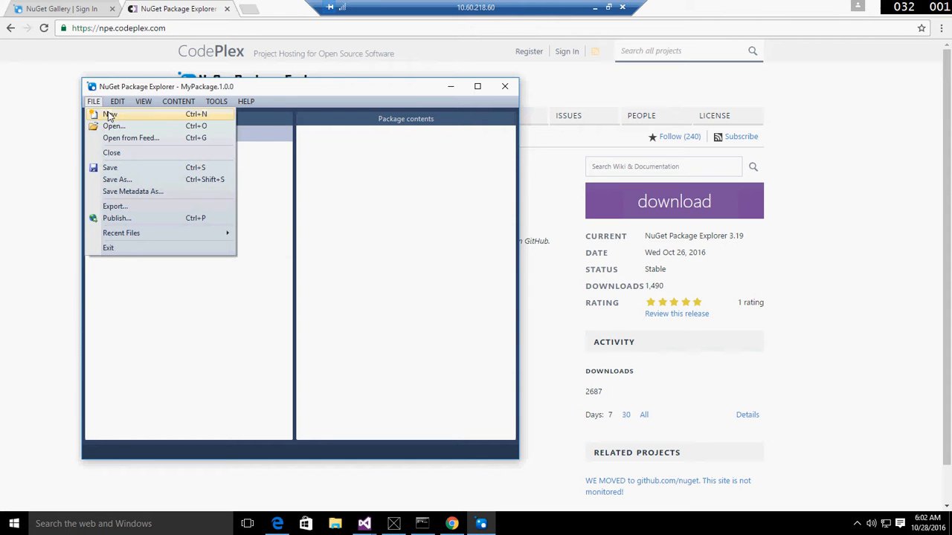
mouse_move(377, 97)
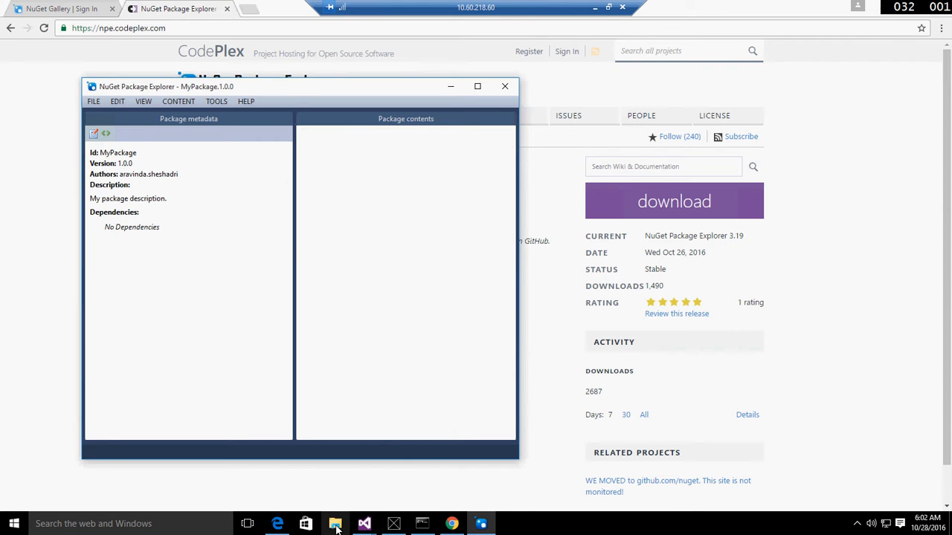
Launch NuGetPackageExplorer.application from the Downloads folder in File Explorer.
left_click(335, 524)
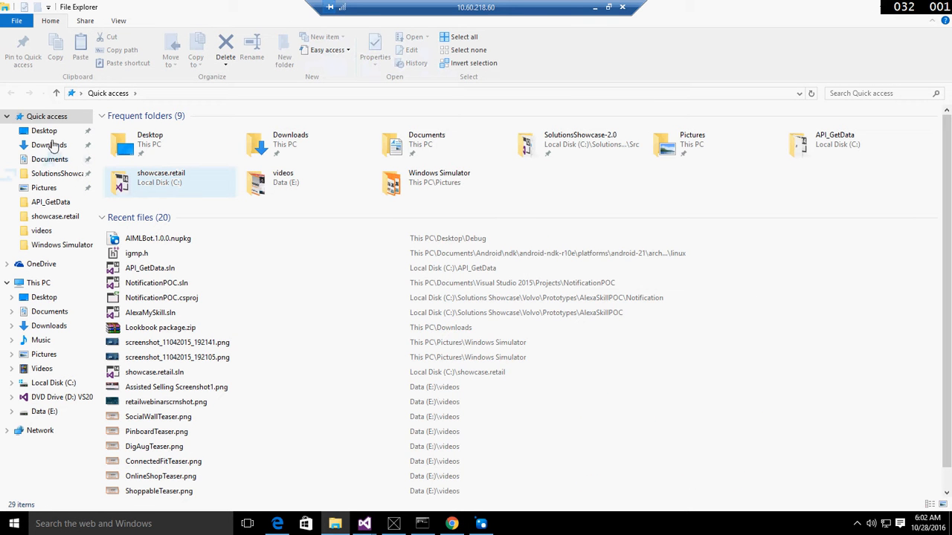
left_click(49, 144)
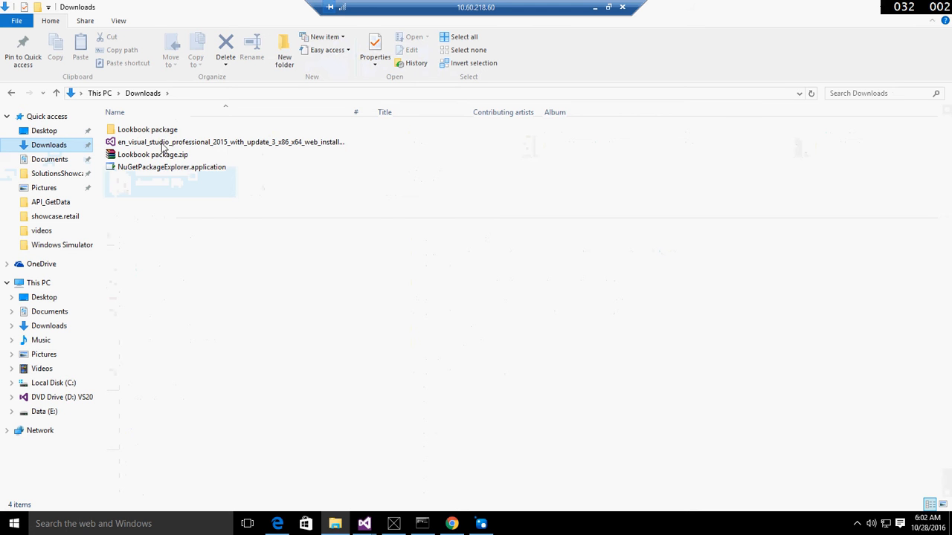
double_click(172, 167)
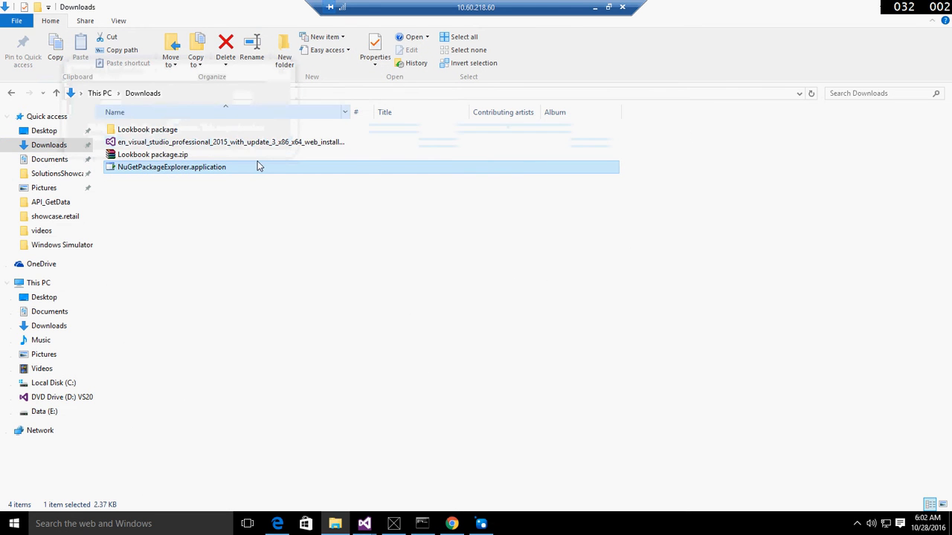
double_click(171, 167)
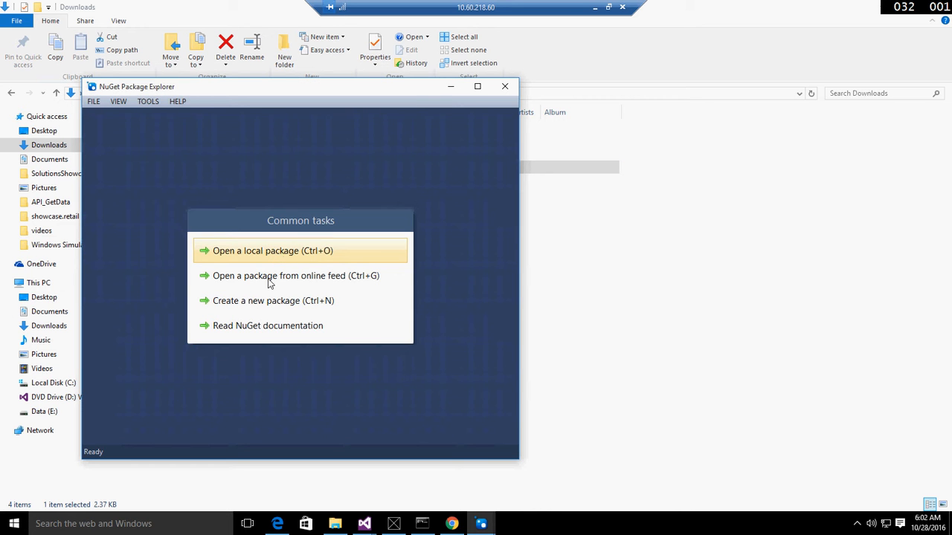
mouse_move(323, 276)
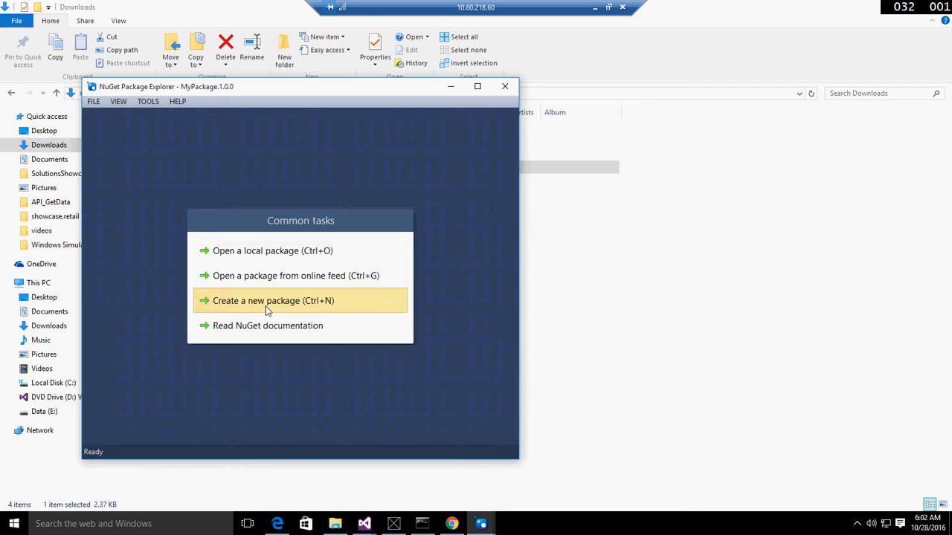
Create new package MyPackage 1.0.0, review its metadata fields, and confirm them.
left_click(273, 301)
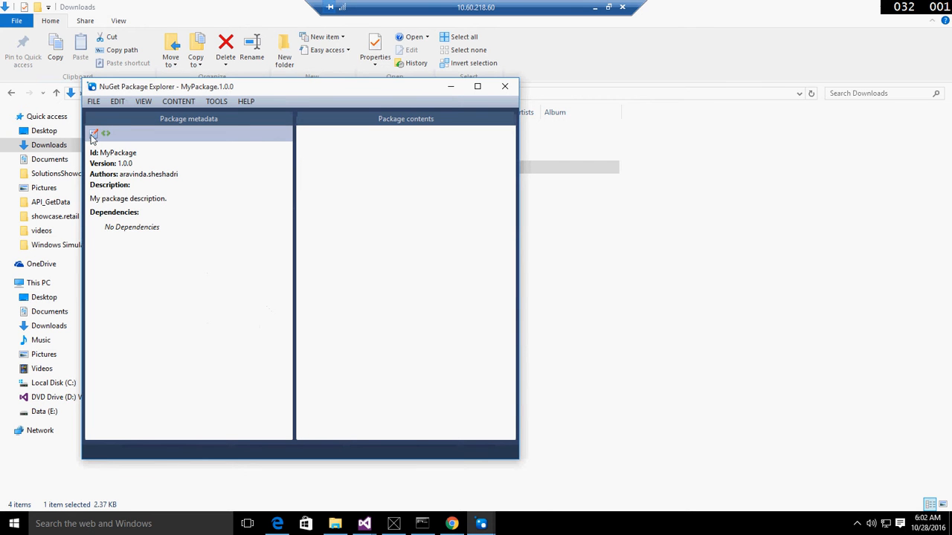
left_click(94, 133)
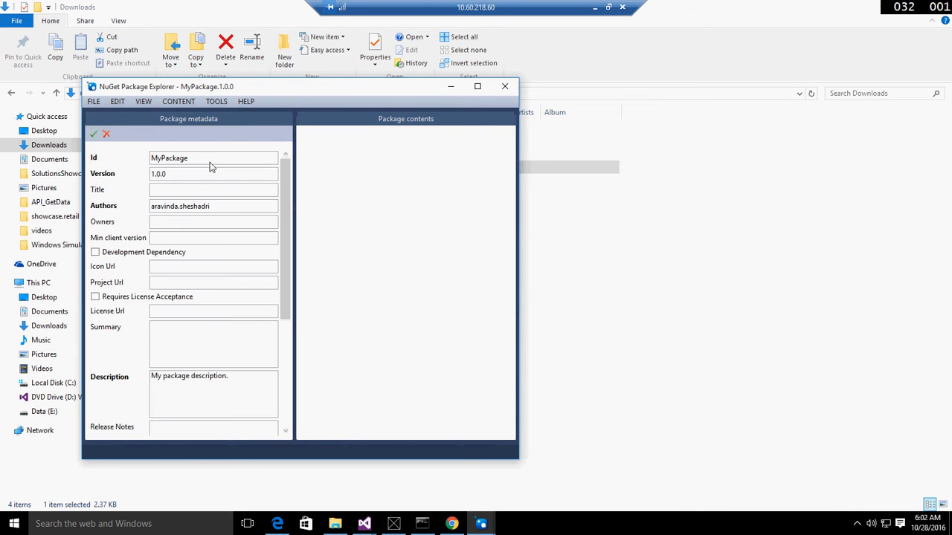
left_click(216, 206)
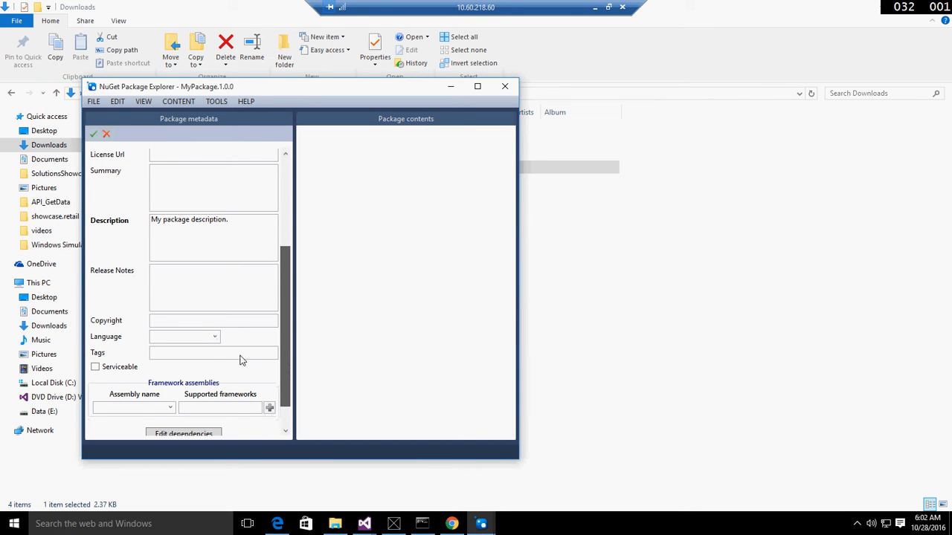
scroll("down", 3)
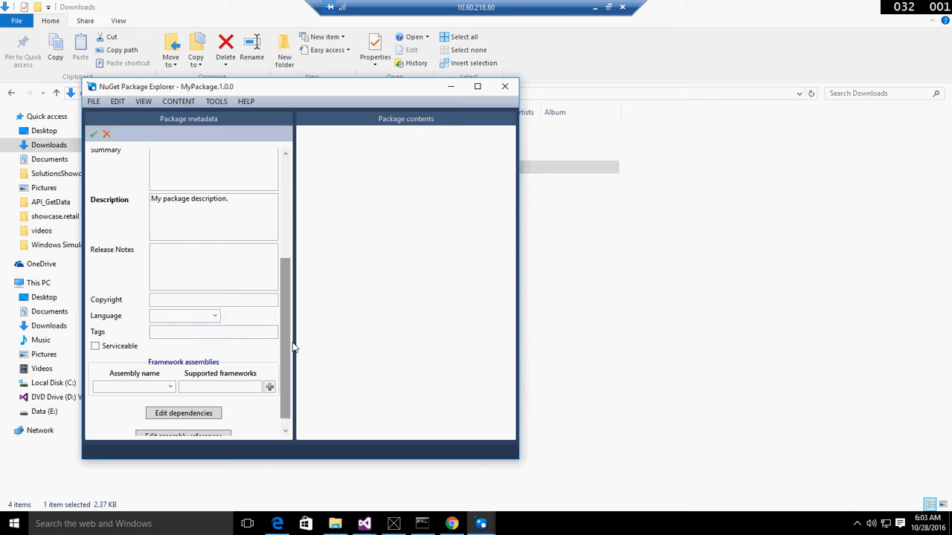
mouse_move(291, 385)
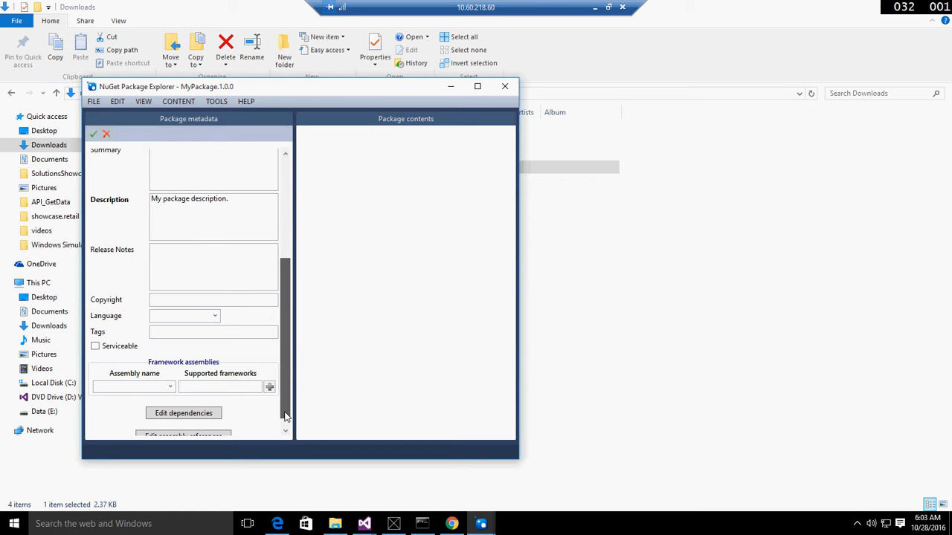
scroll("down", 3)
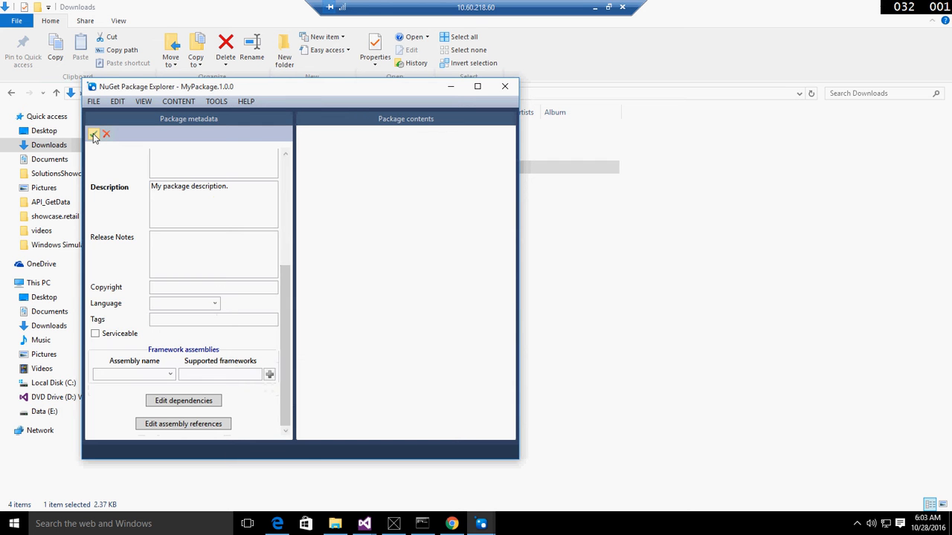
left_click(93, 134)
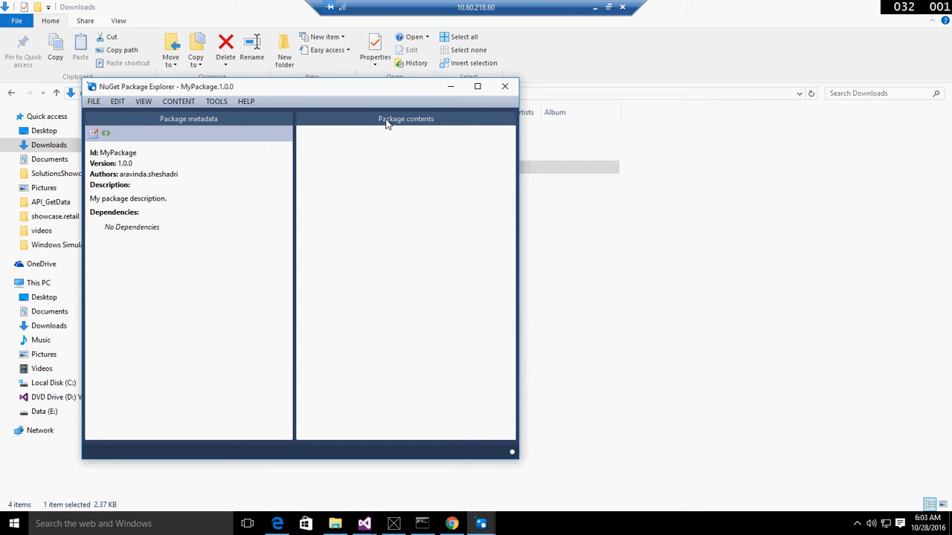
mouse_move(245, 103)
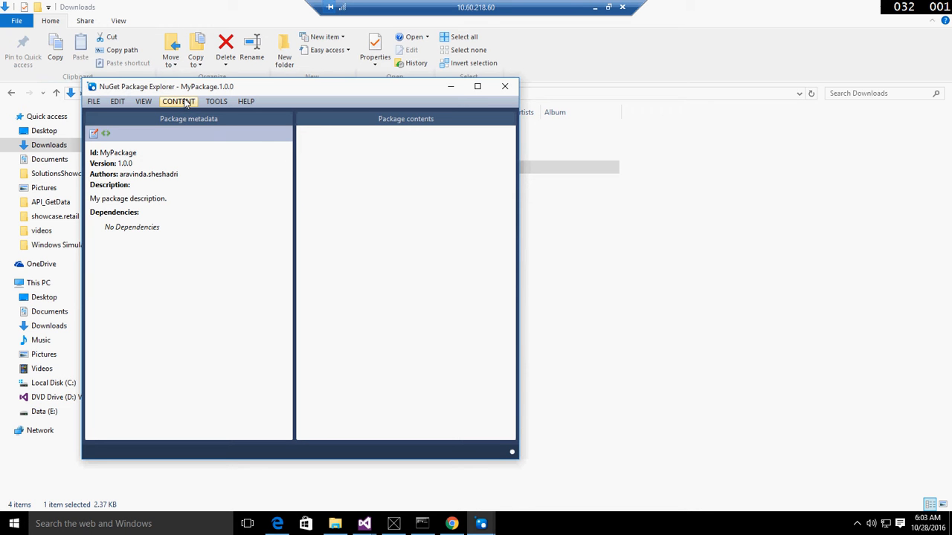
Add a lib folder to the contents, then a dotnet framework folder inside it.
left_click(177, 101)
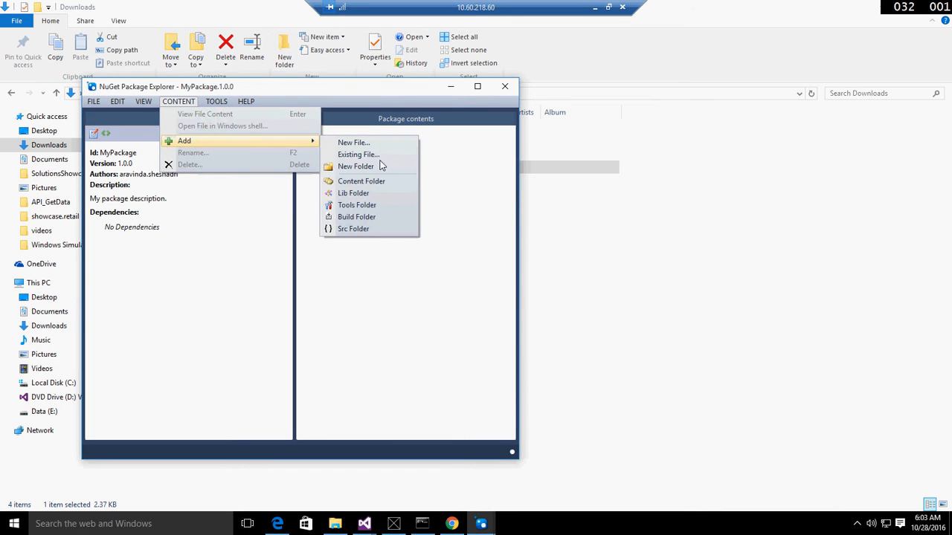
mouse_move(360, 153)
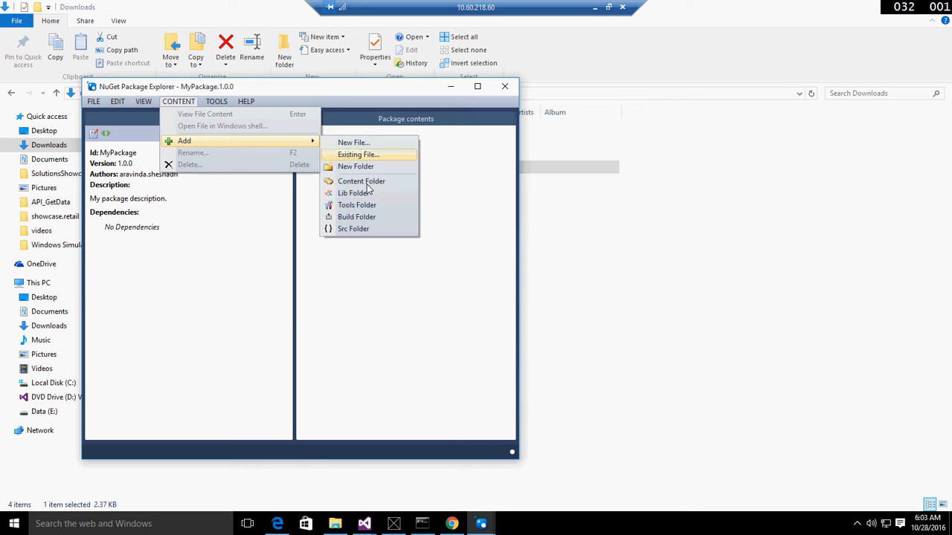
mouse_move(365, 193)
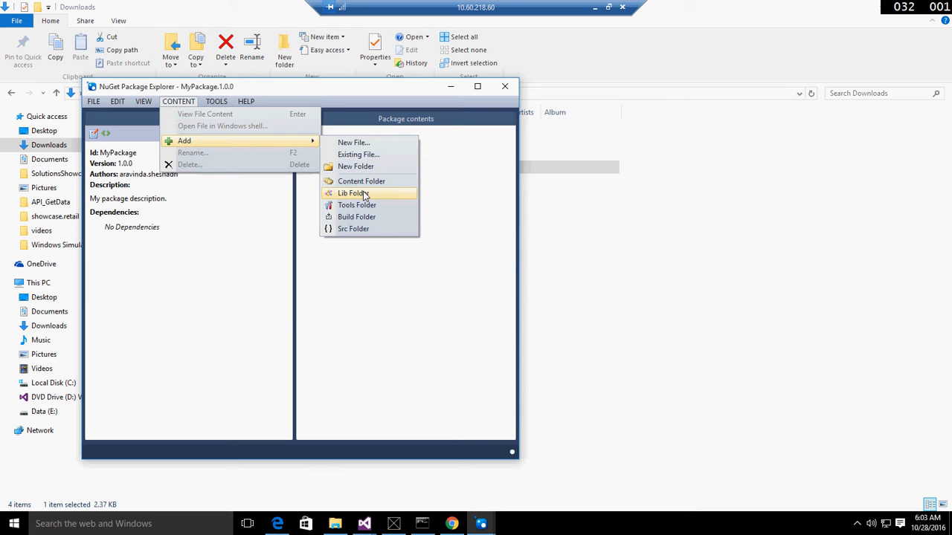
left_click(351, 193)
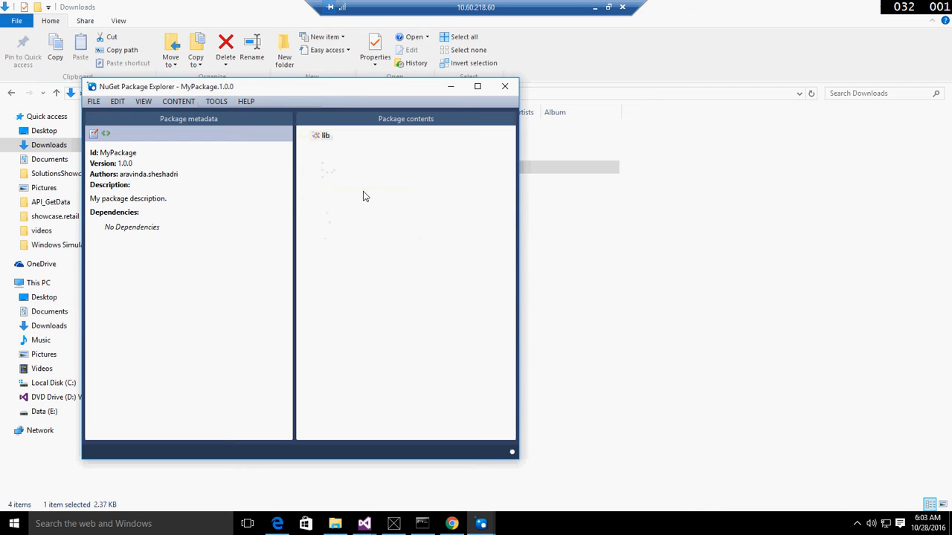
mouse_move(321, 135)
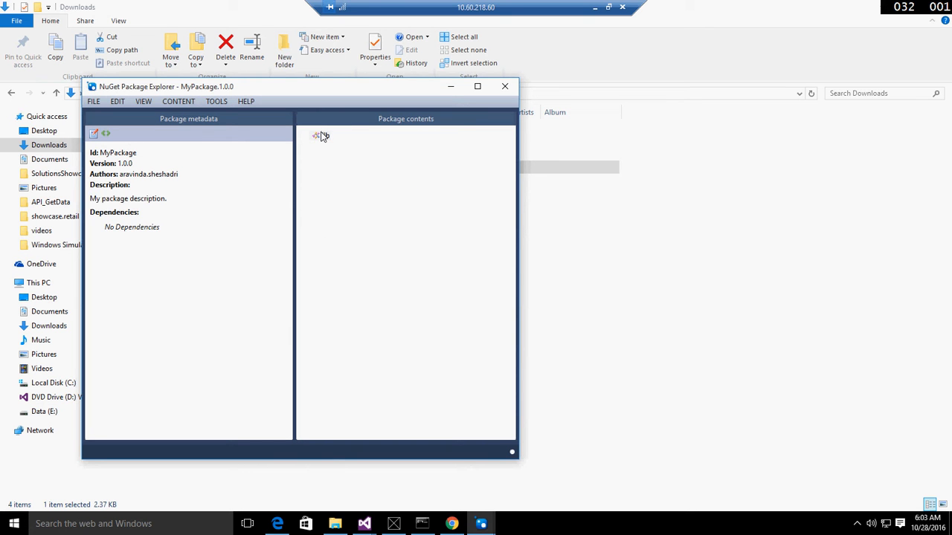
right_click(319, 136)
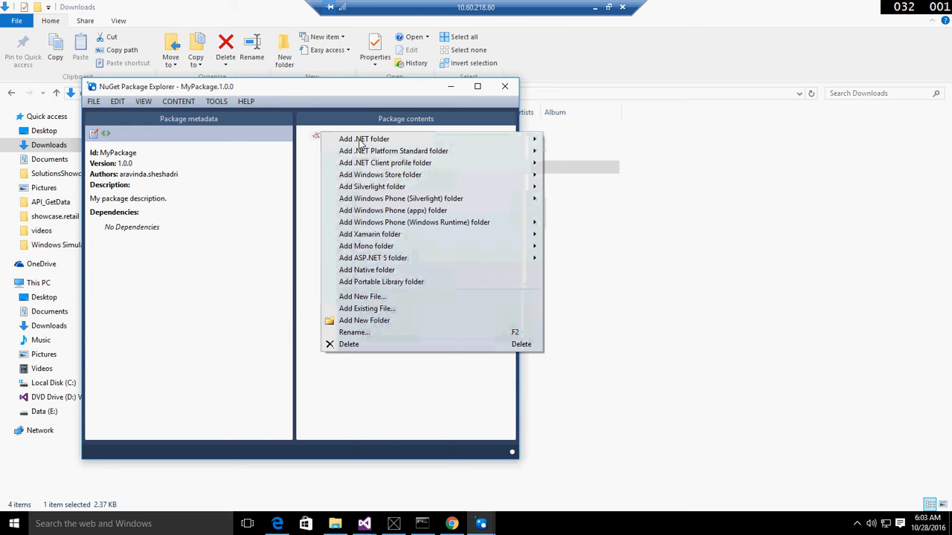
mouse_move(364, 139)
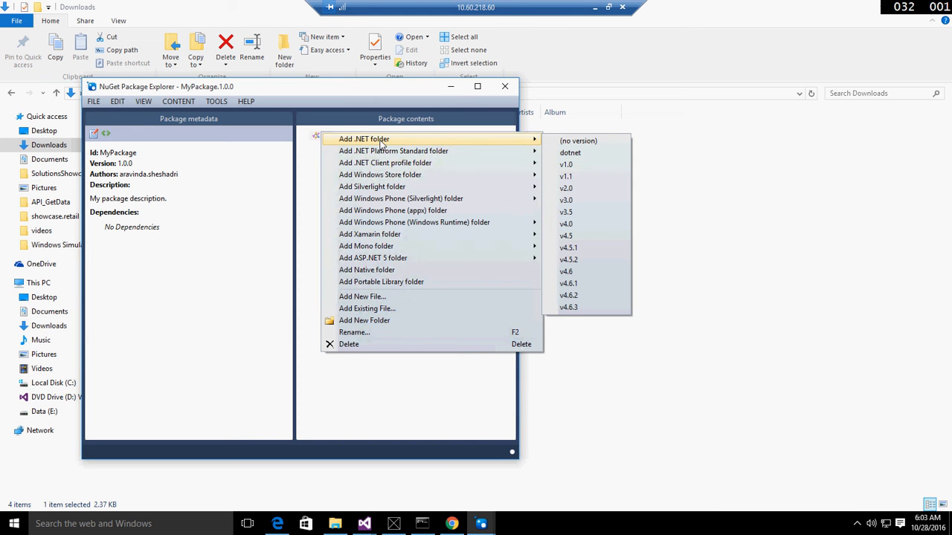
mouse_move(385, 163)
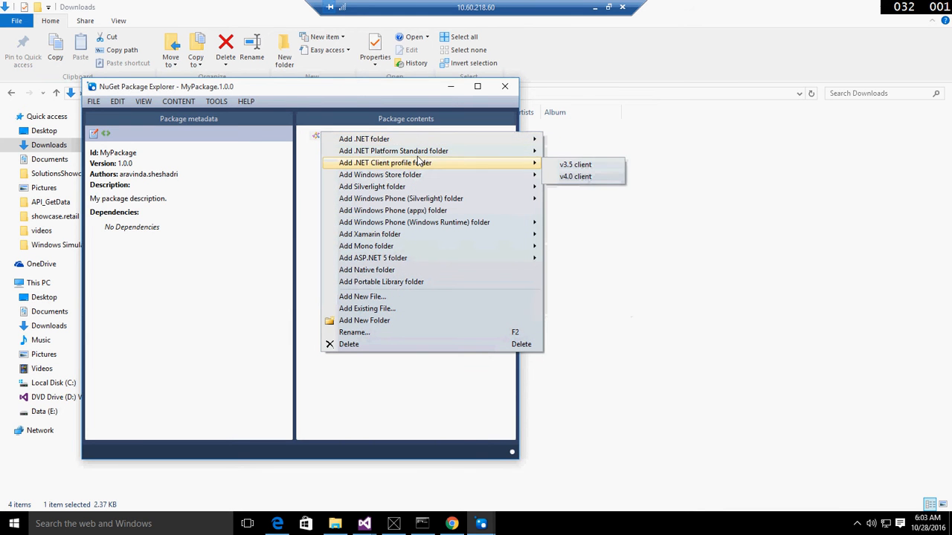
mouse_move(394, 151)
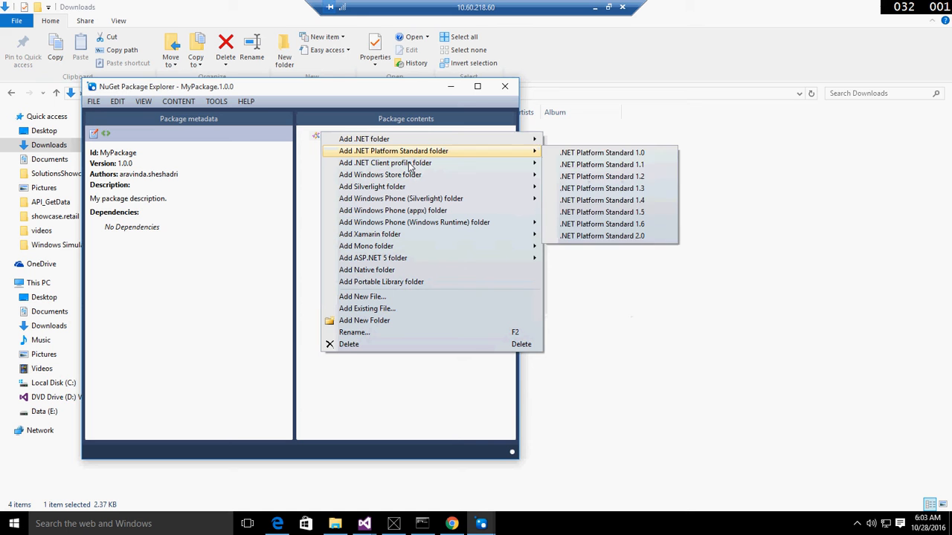
mouse_move(384, 163)
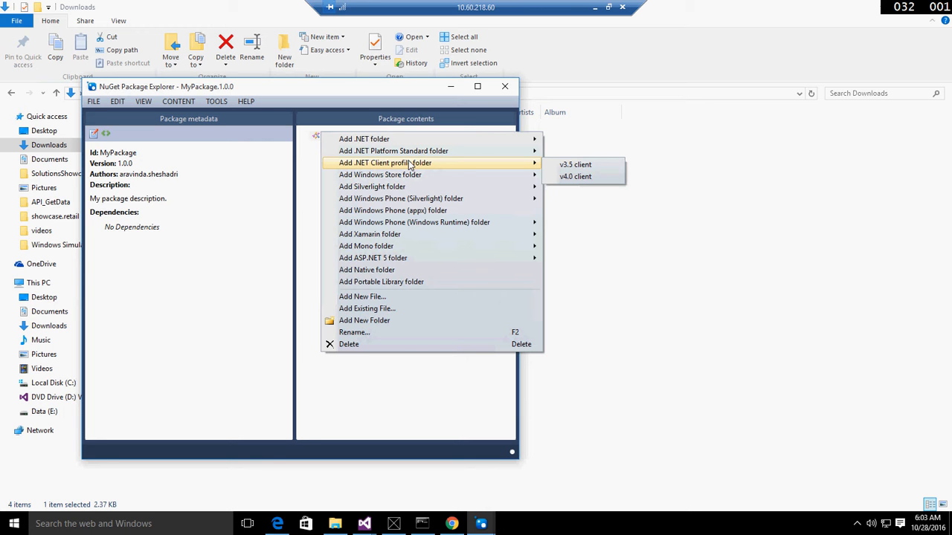
mouse_move(386, 149)
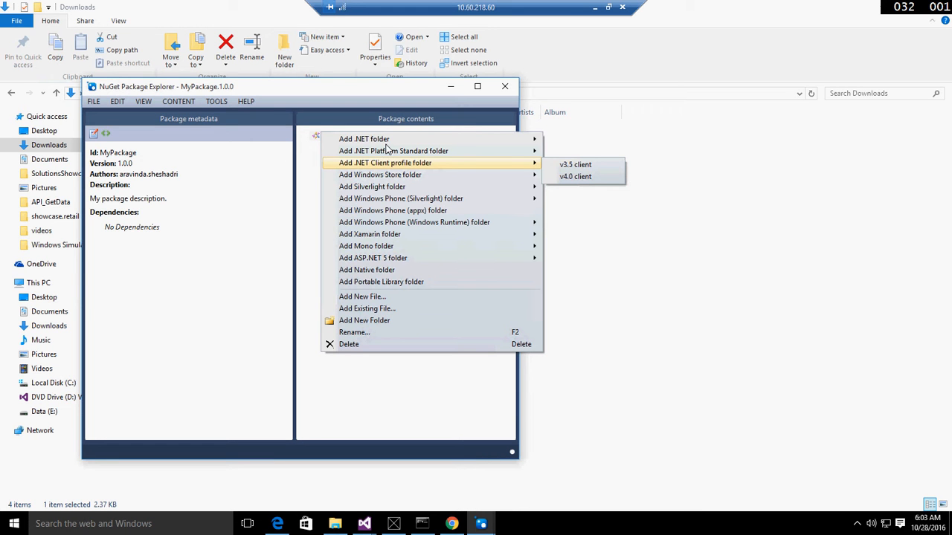
mouse_move(364, 139)
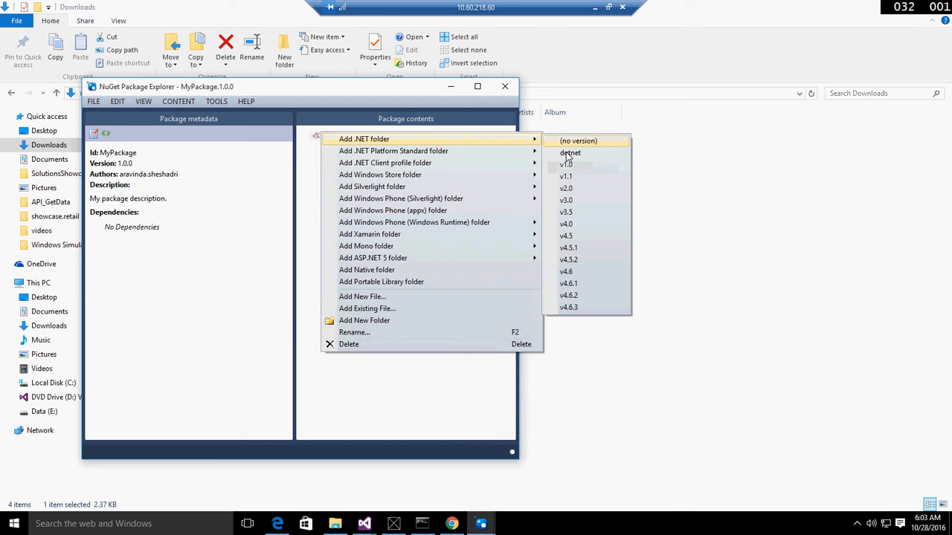
mouse_move(566, 176)
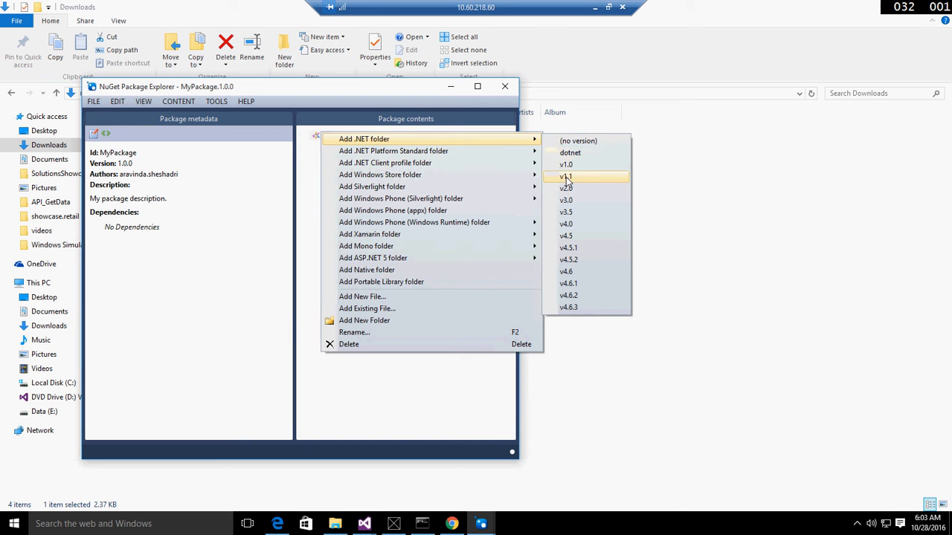
mouse_move(569, 153)
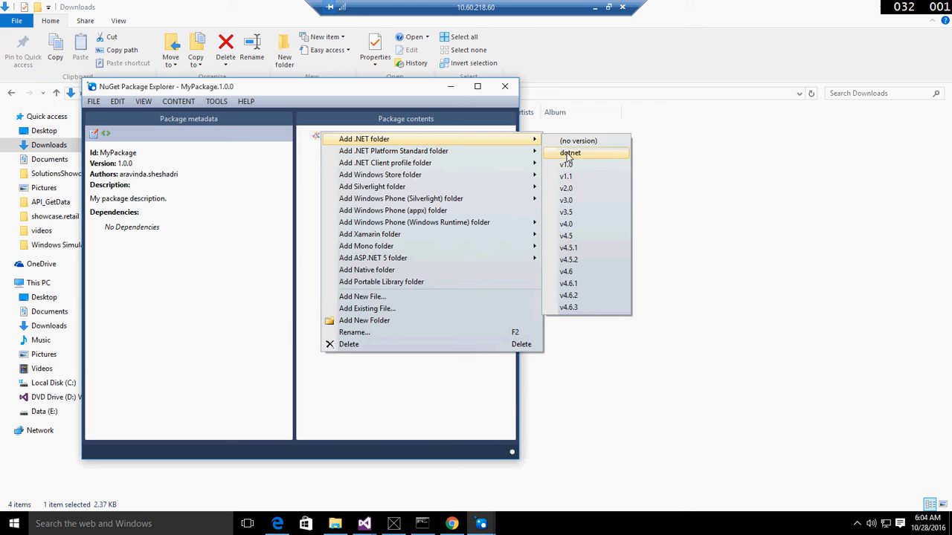
left_click(570, 152)
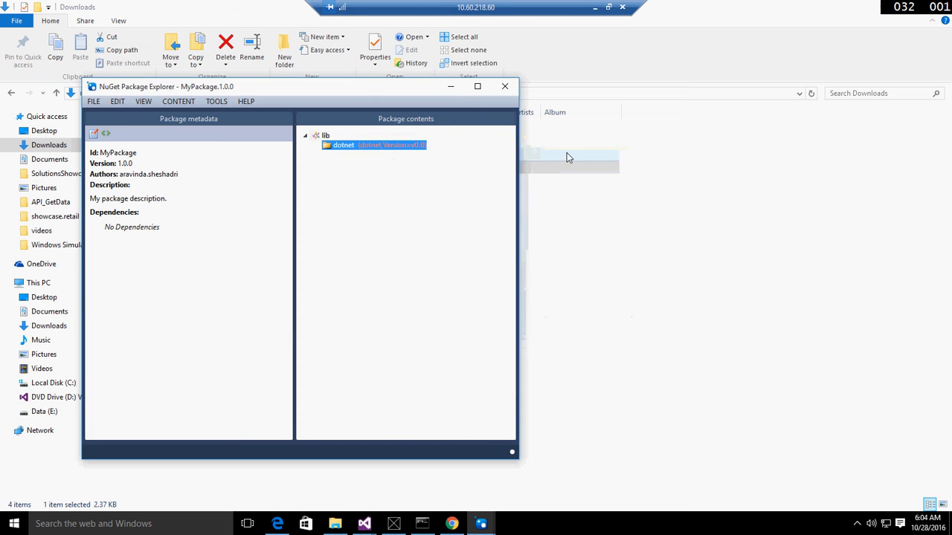
Select the lib/dotnet folder and open its context menu.
left_click(344, 145)
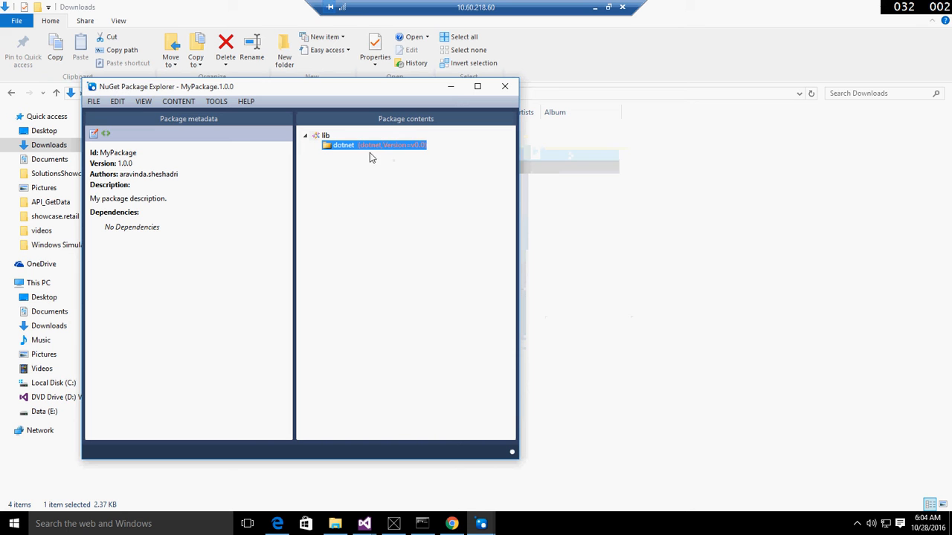
mouse_move(426, 152)
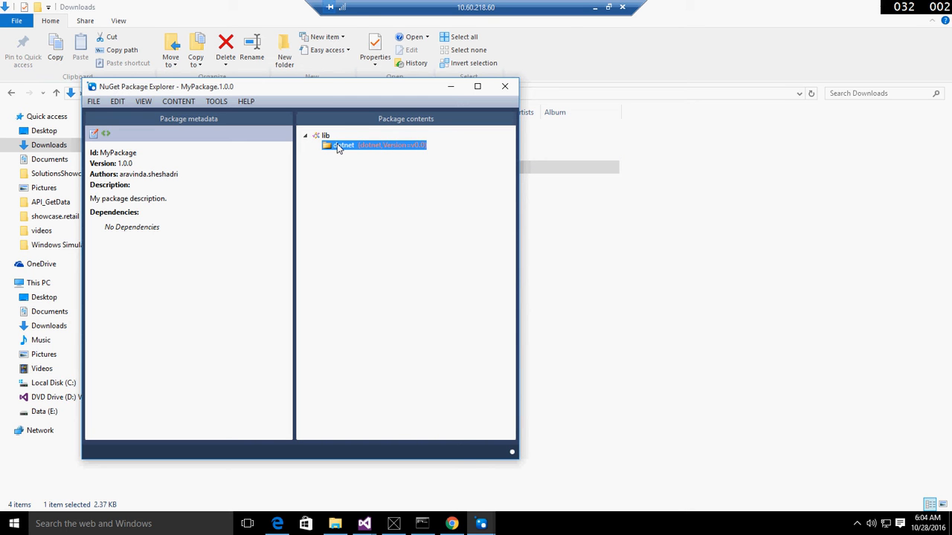
right_click(344, 145)
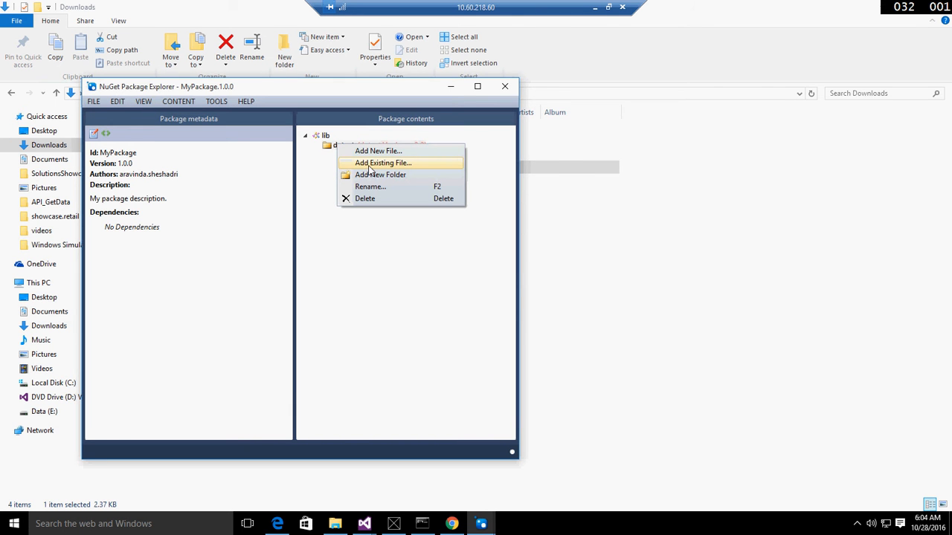
Add AIMLbot.dll and AIMLbot.pdb from Desktop\Debug into lib/dotnet.
left_click(382, 163)
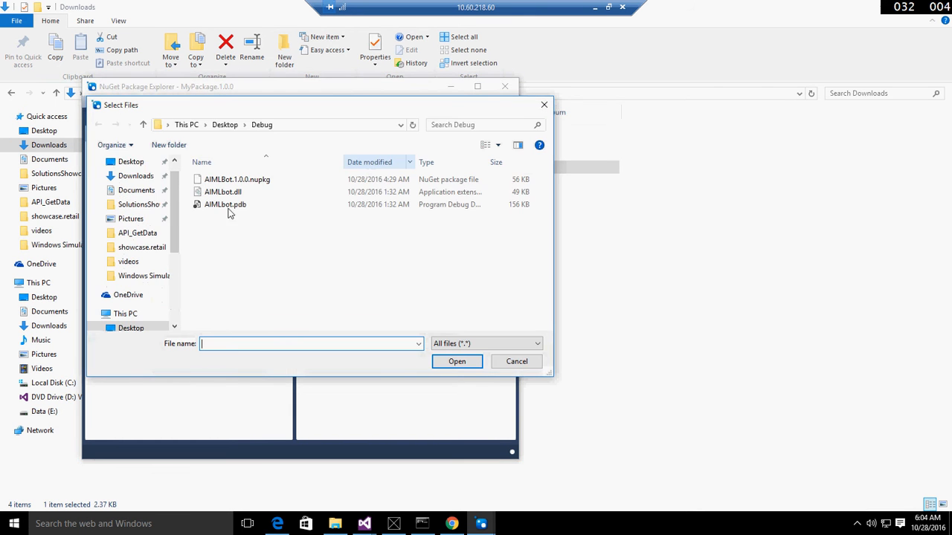
left_click(224, 191)
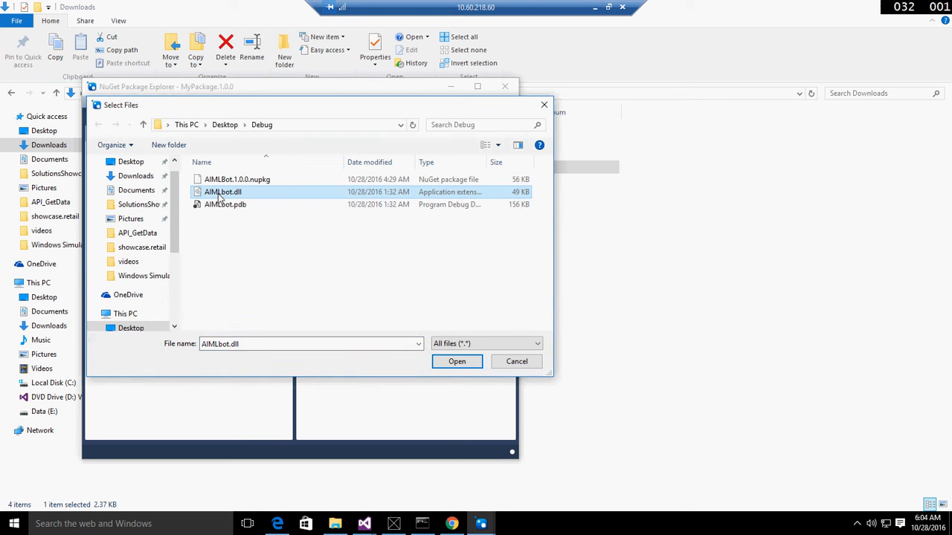
mouse_move(223, 191)
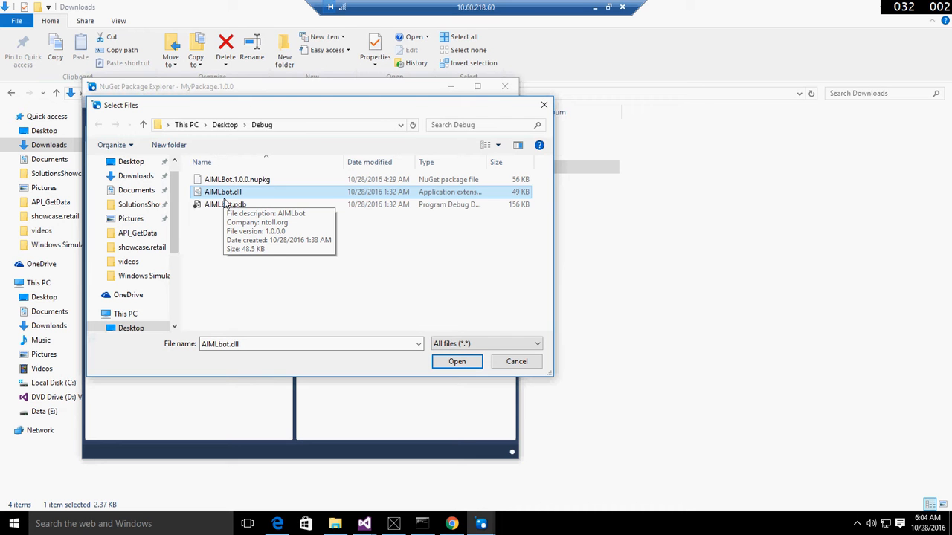
mouse_move(226, 204)
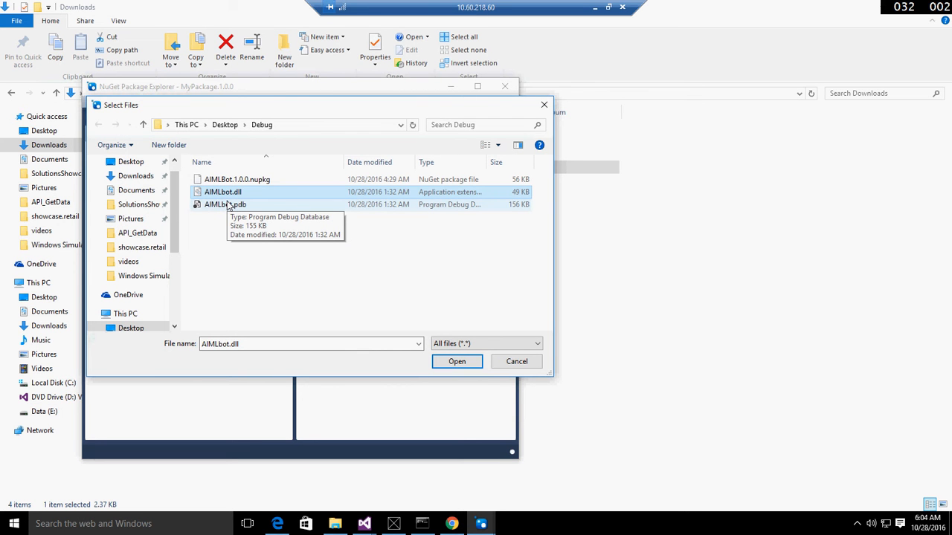
mouse_move(228, 206)
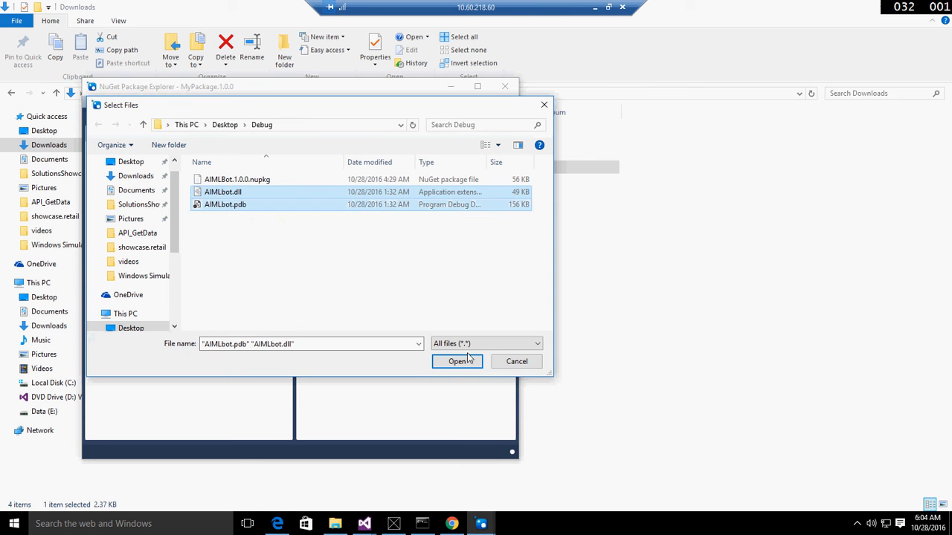
left_click(457, 362)
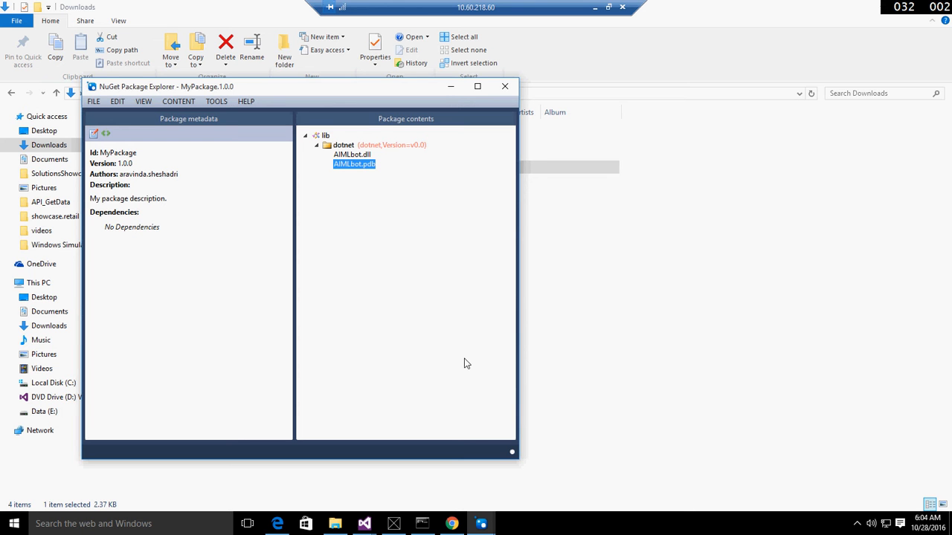
mouse_move(446, 326)
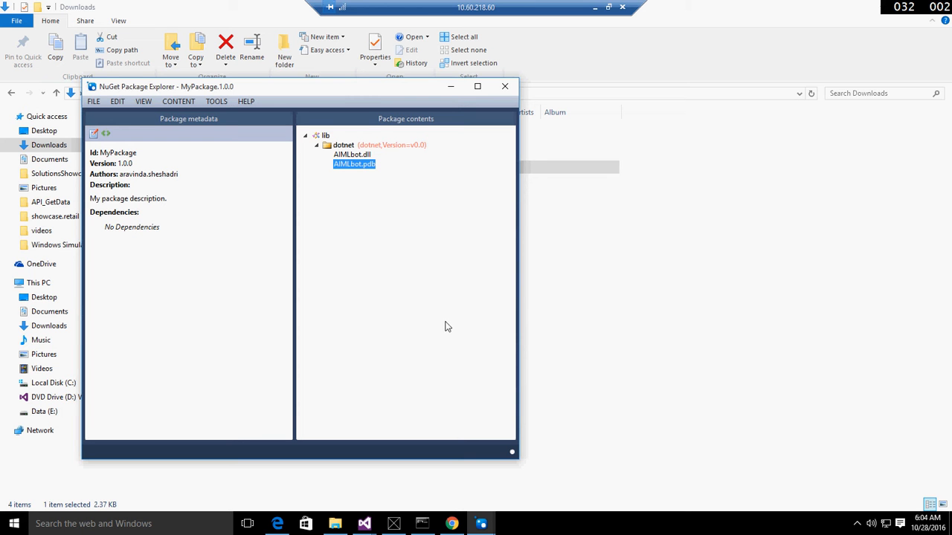
mouse_move(151, 118)
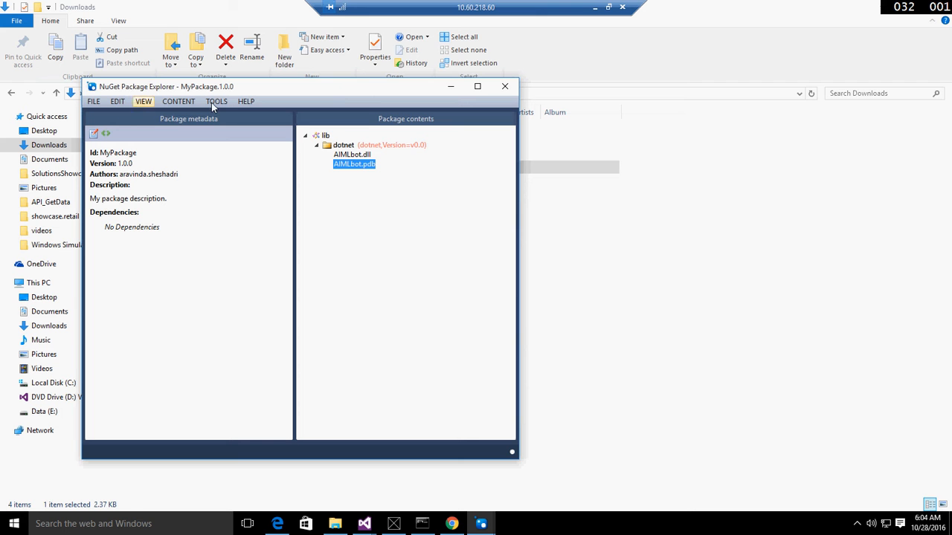
Run Tools > Analyze Package on MyPackage, getting 0 issues.
left_click(216, 101)
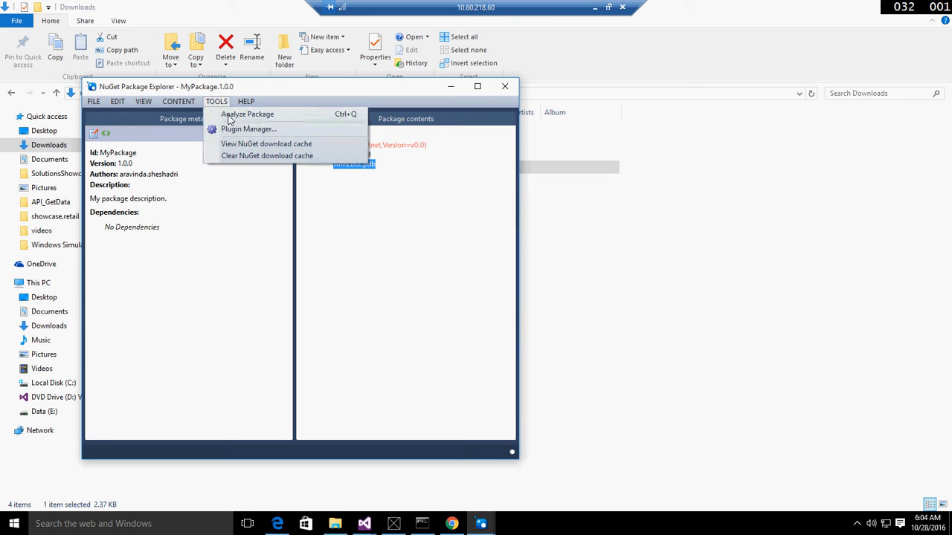
left_click(247, 114)
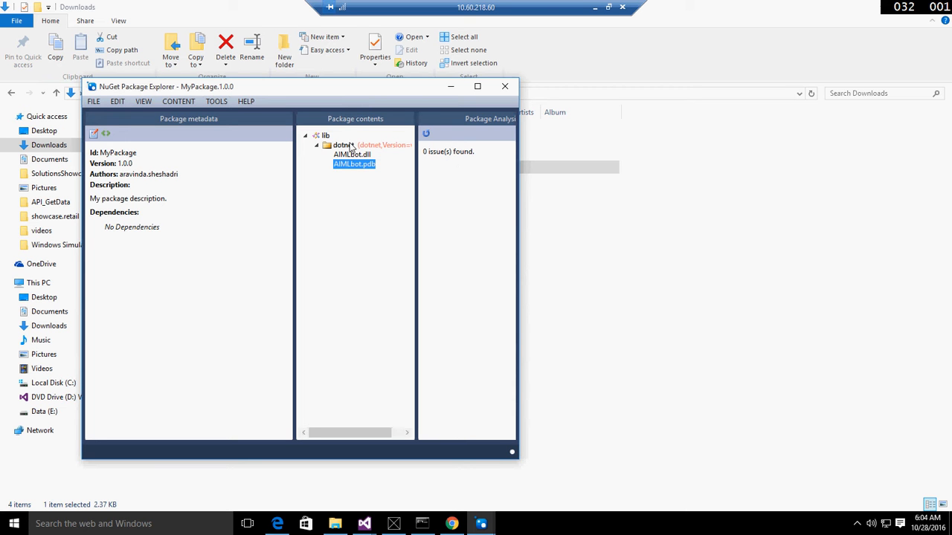
mouse_move(428, 165)
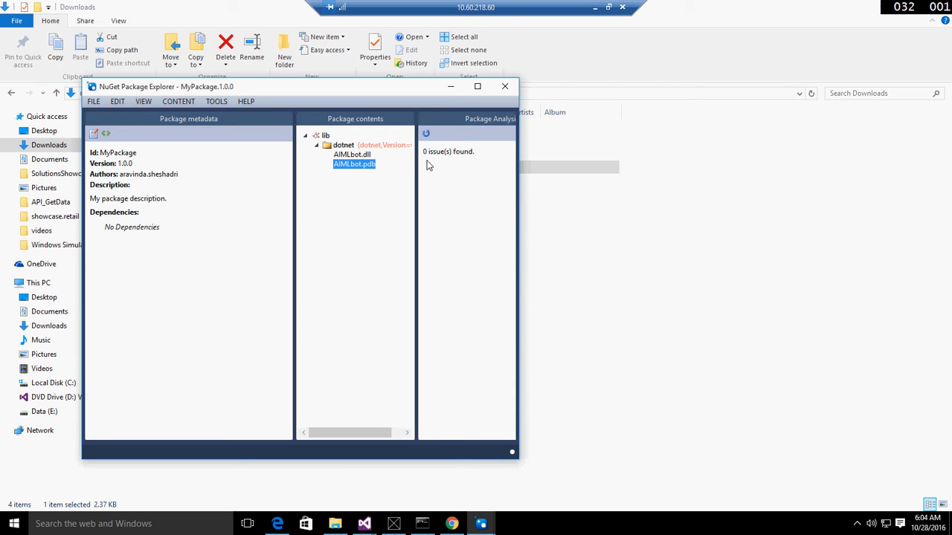
mouse_move(337, 152)
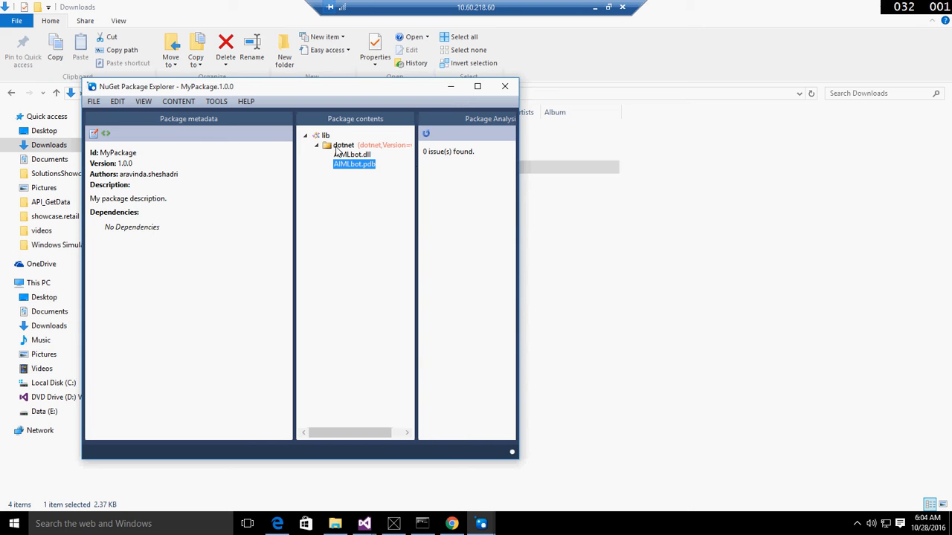
Open the File menu to reach the Publish command.
left_click(93, 101)
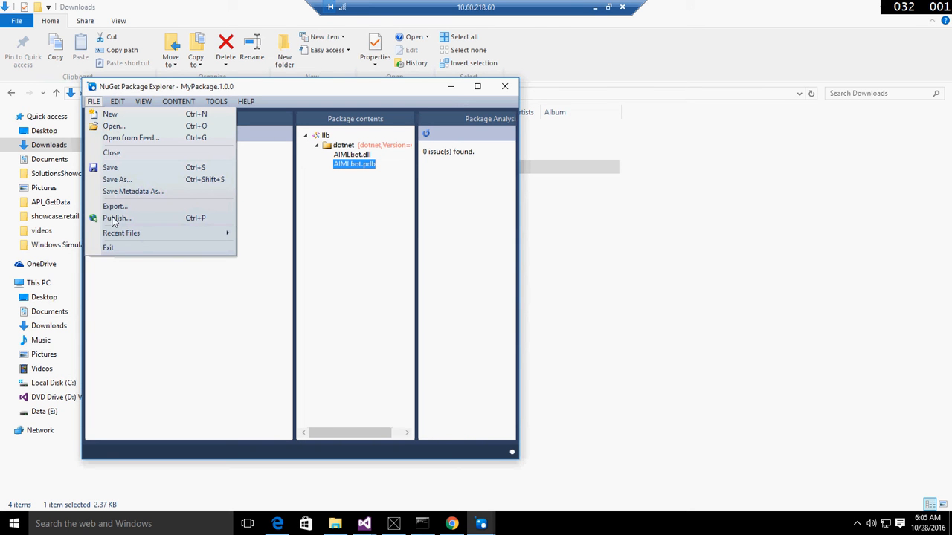
mouse_move(117, 218)
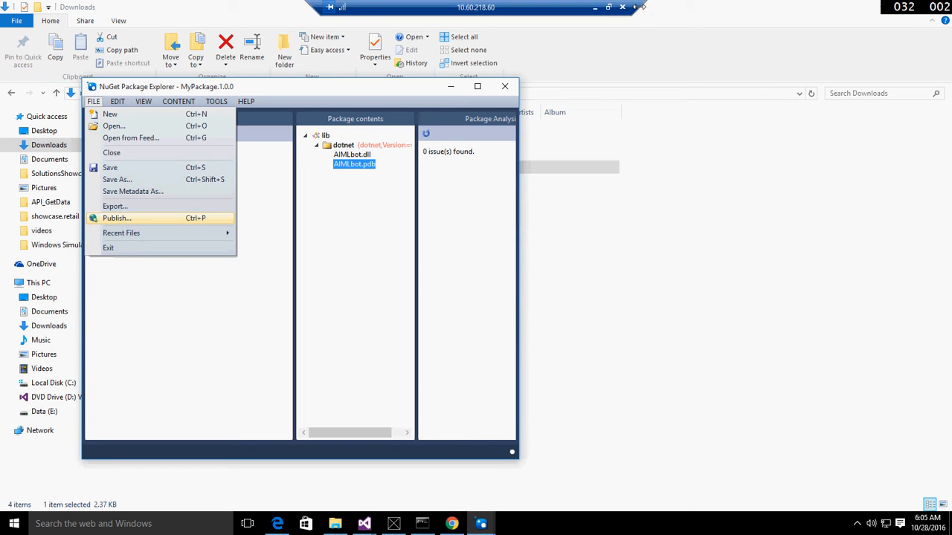
mouse_move(595, 13)
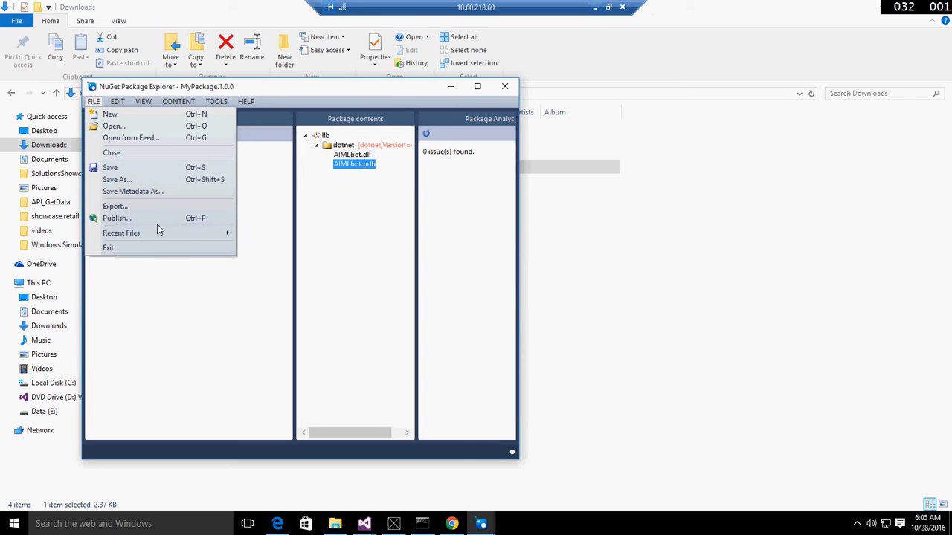
mouse_move(126, 218)
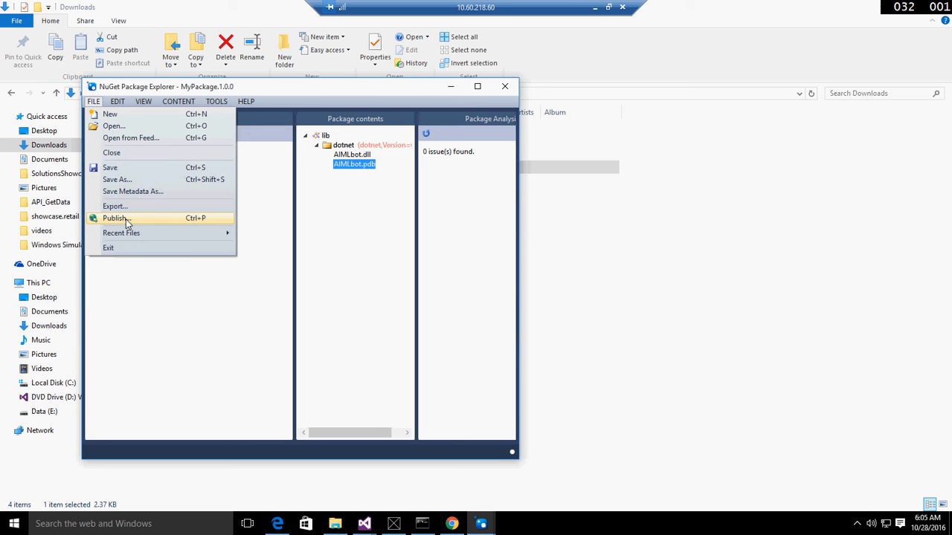
mouse_move(521, 35)
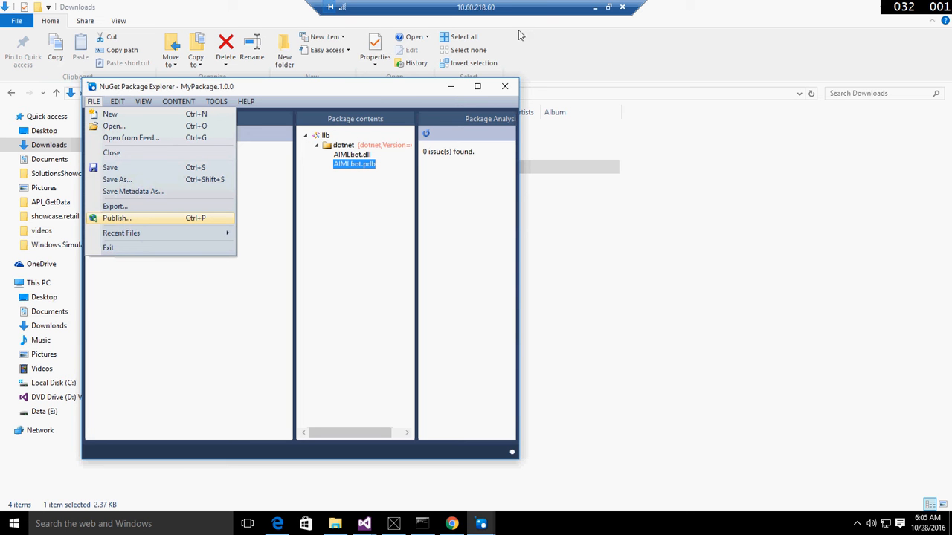
mouse_move(525, 45)
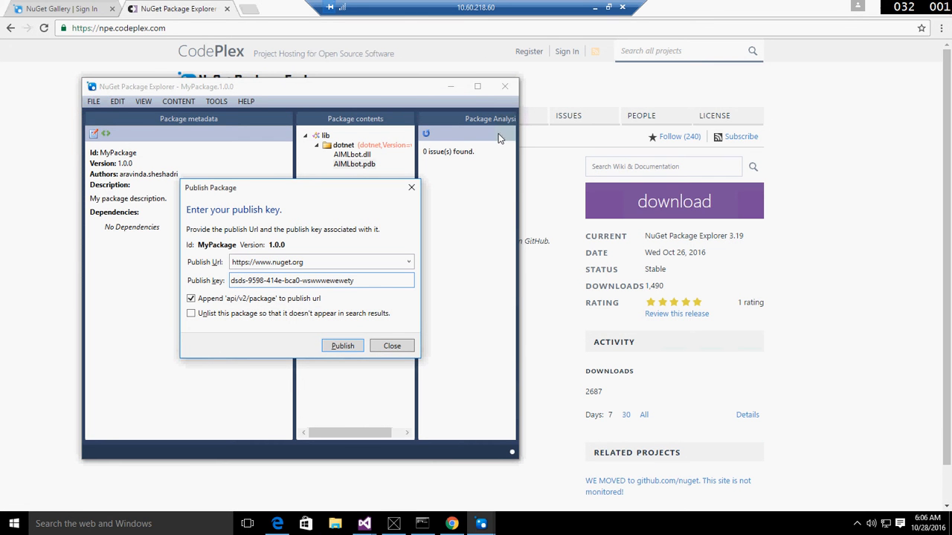
left_click(261, 280)
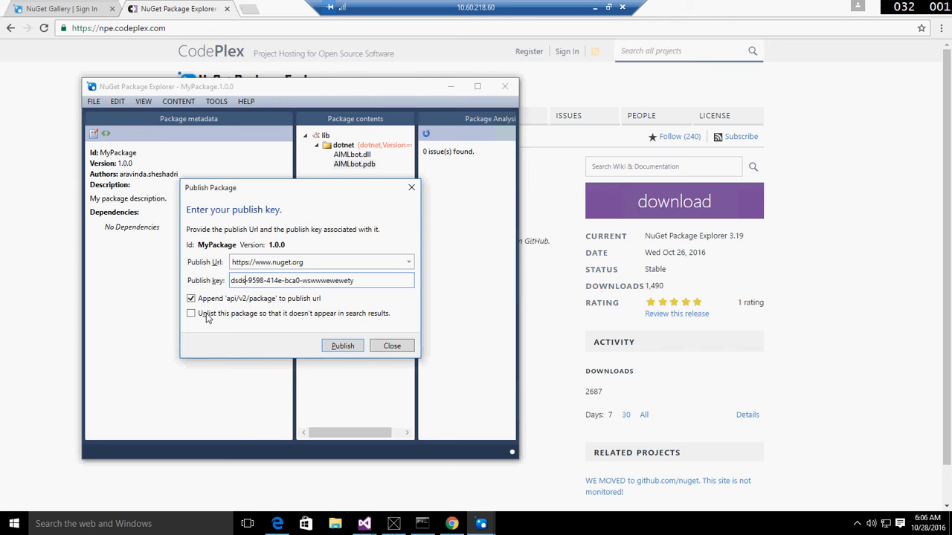
mouse_move(223, 325)
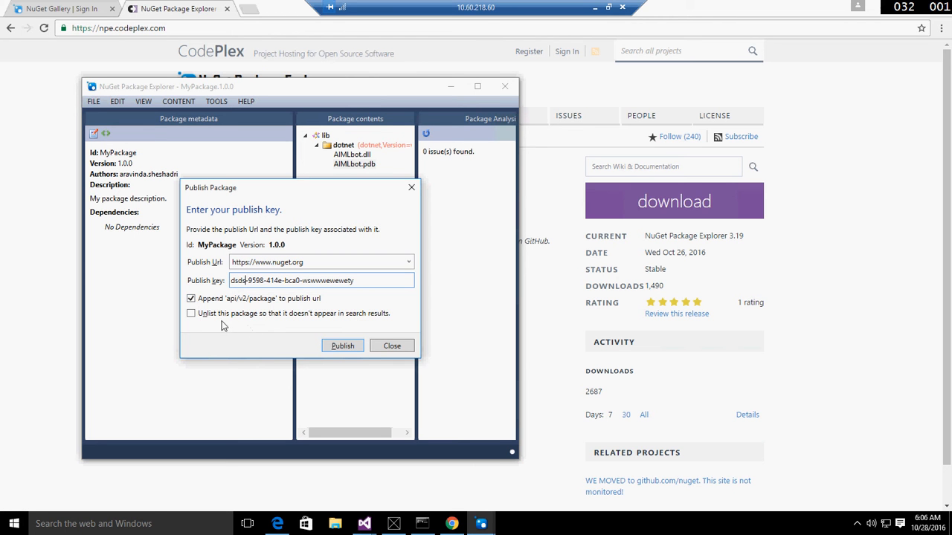
mouse_move(320, 324)
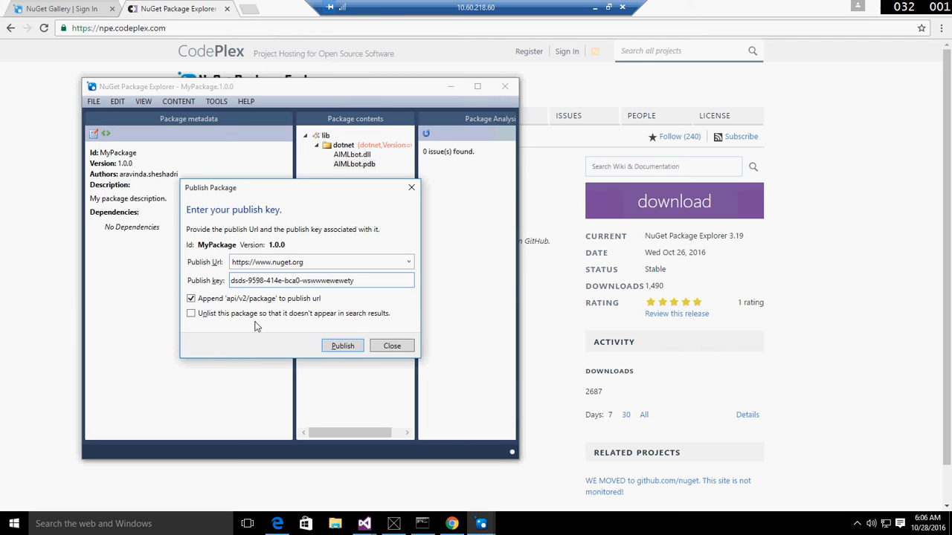
mouse_move(318, 322)
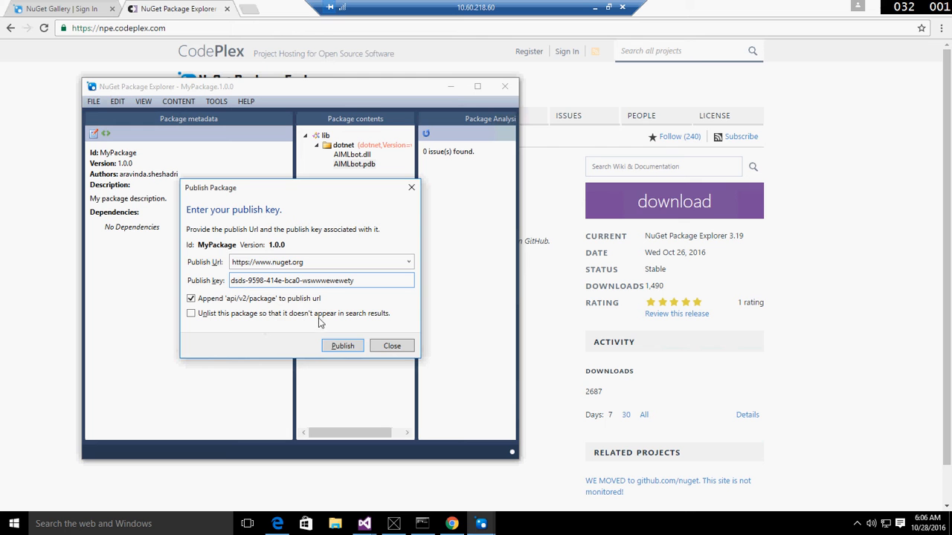
mouse_move(192, 313)
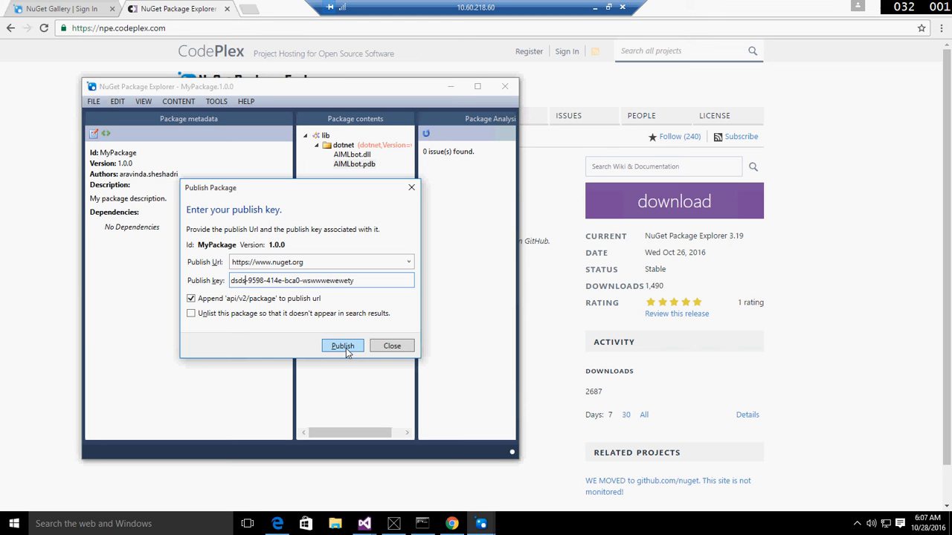
Publish MyPackage to nuget.org, get the invalid API key error, and close the dialog.
left_click(342, 346)
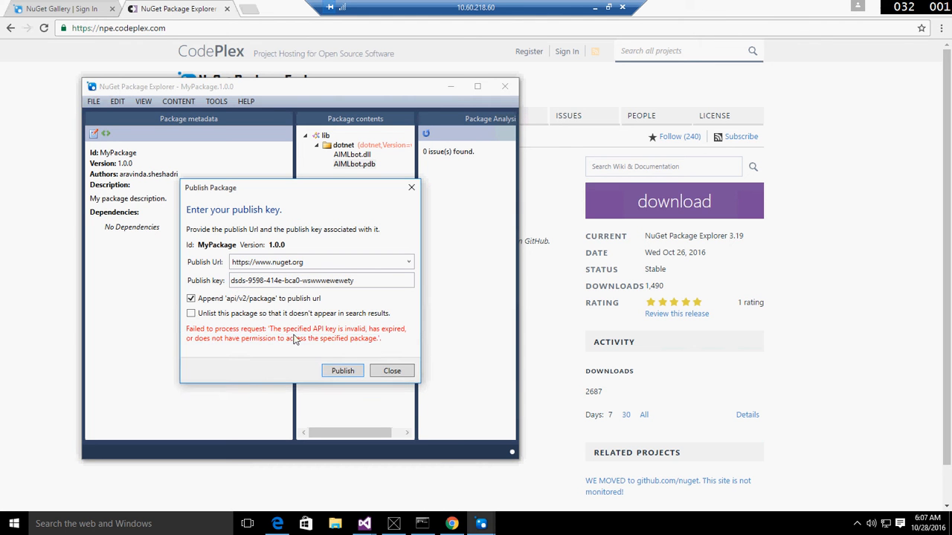
mouse_move(251, 342)
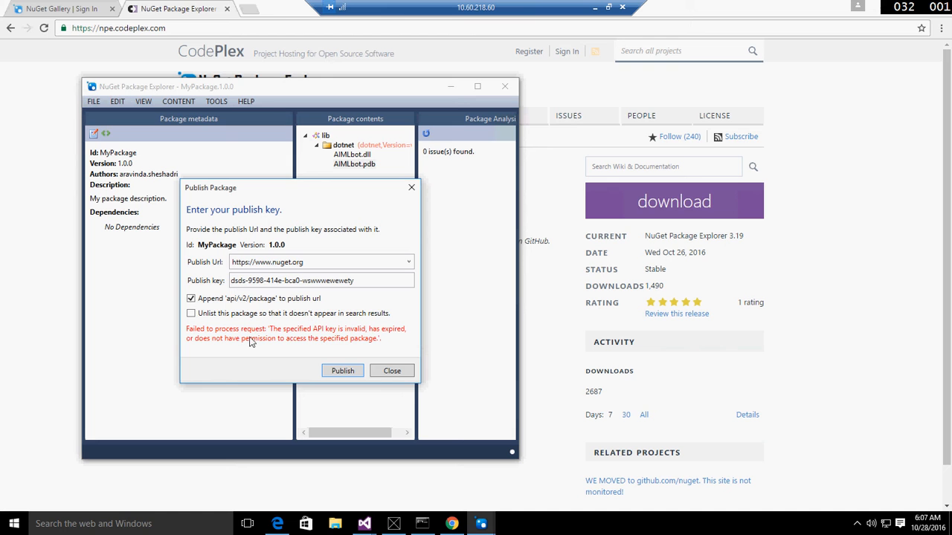
mouse_move(392, 341)
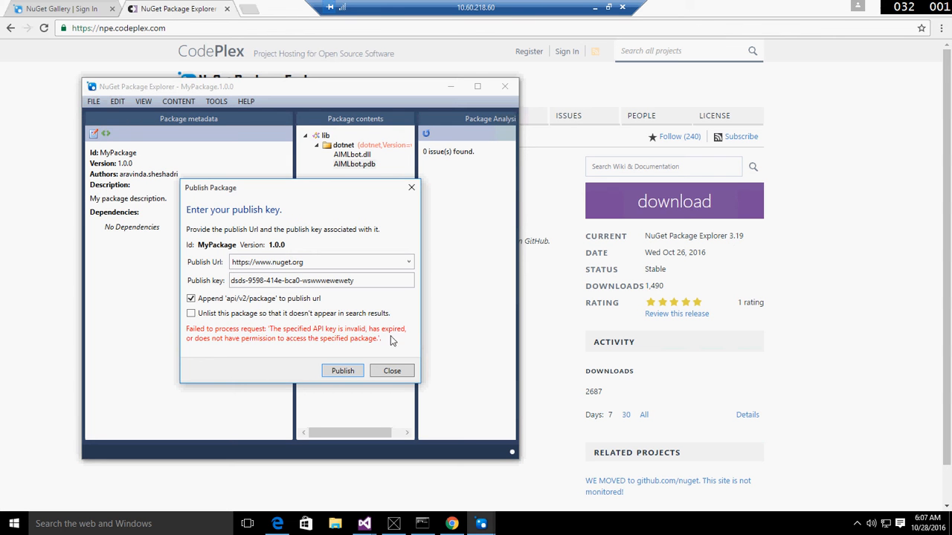
mouse_move(320, 350)
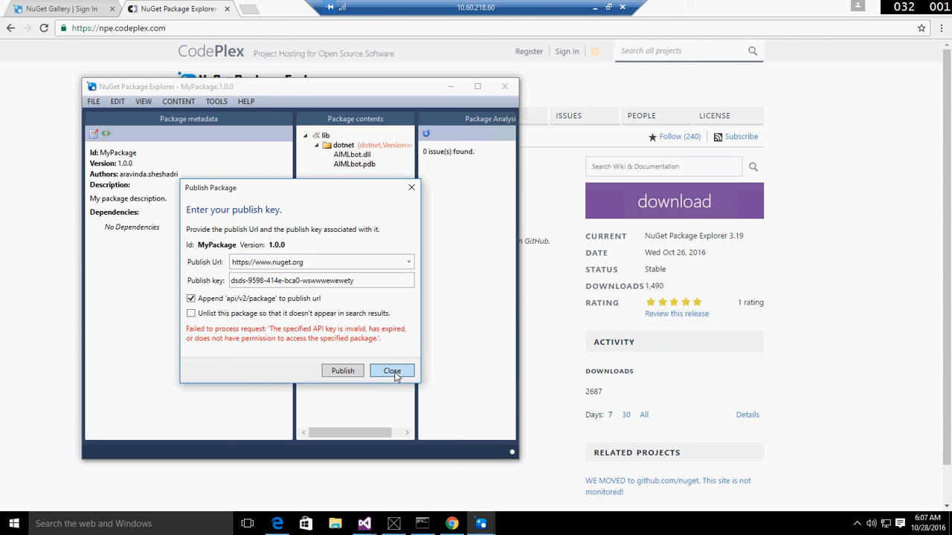
left_click(392, 371)
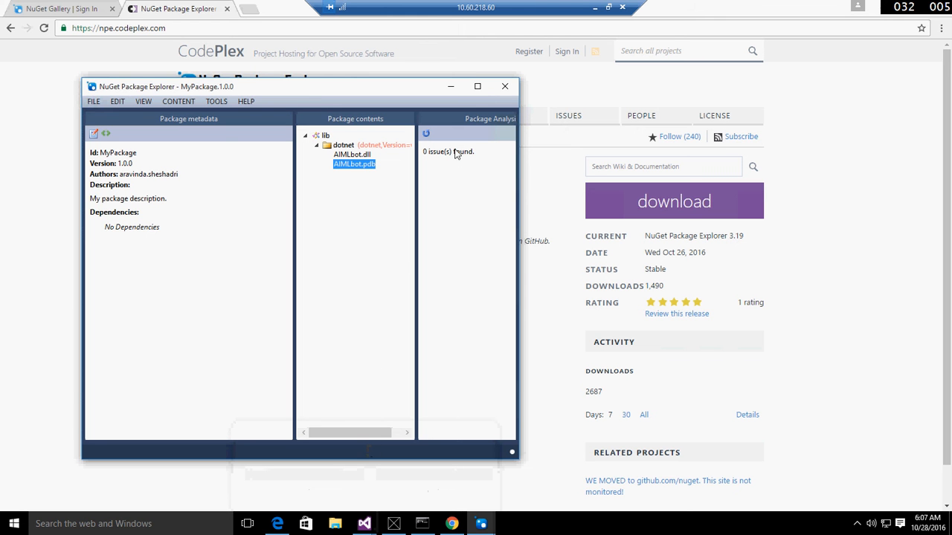
mouse_move(472, 122)
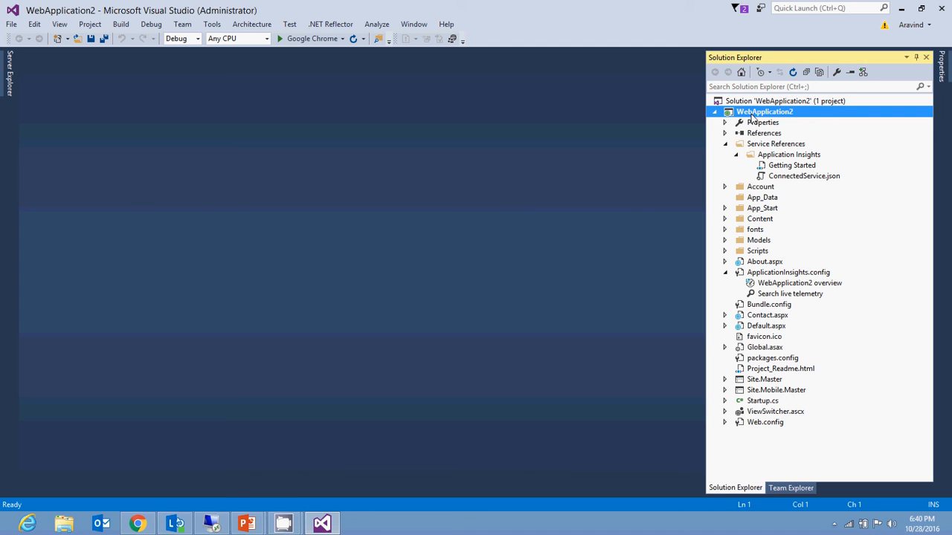
Bring up the References context menu for WebApplication2 to manage NuGet packages.
right_click(764, 133)
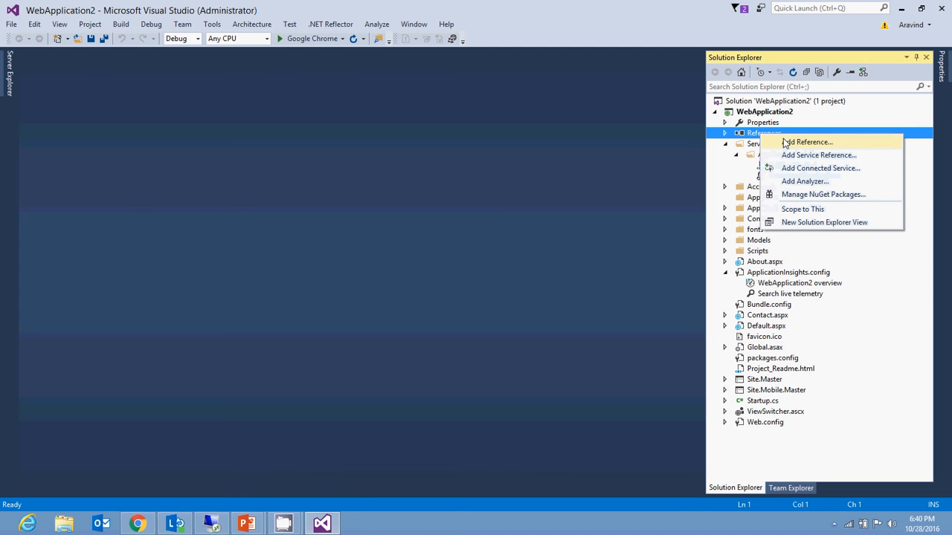
mouse_move(802, 184)
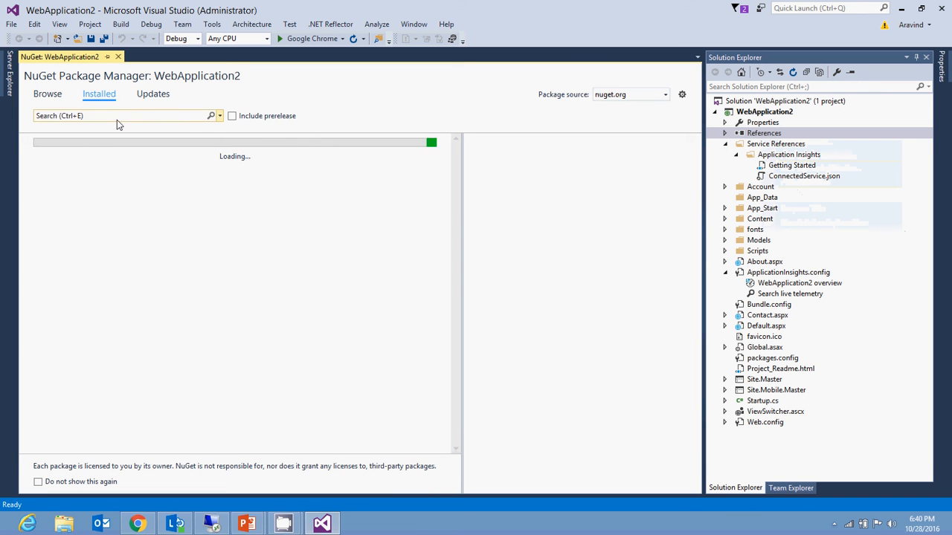
Search nuget.org on the Browse tab for AIMLBOT and view the AIMLBot result.
left_click(47, 94)
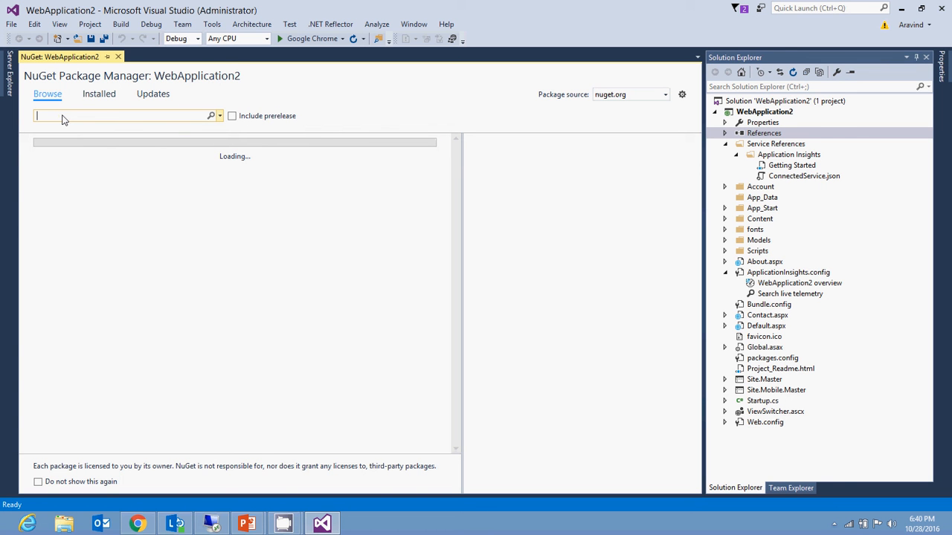
mouse_move(89, 121)
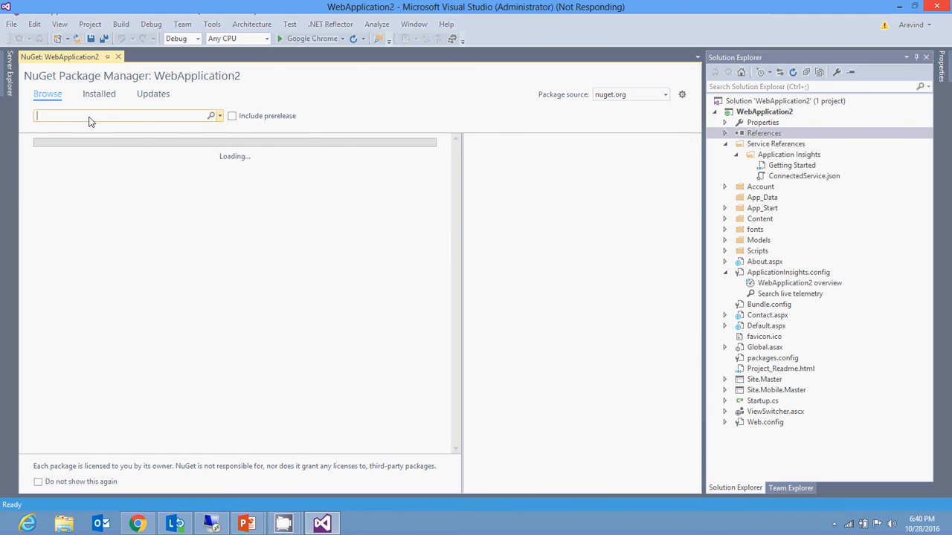
type("A")
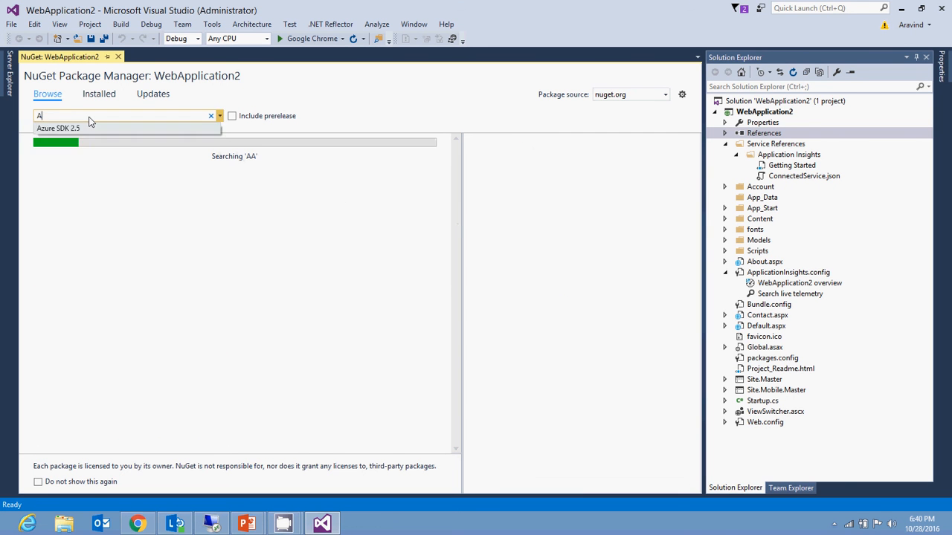
type("IMLBOT")
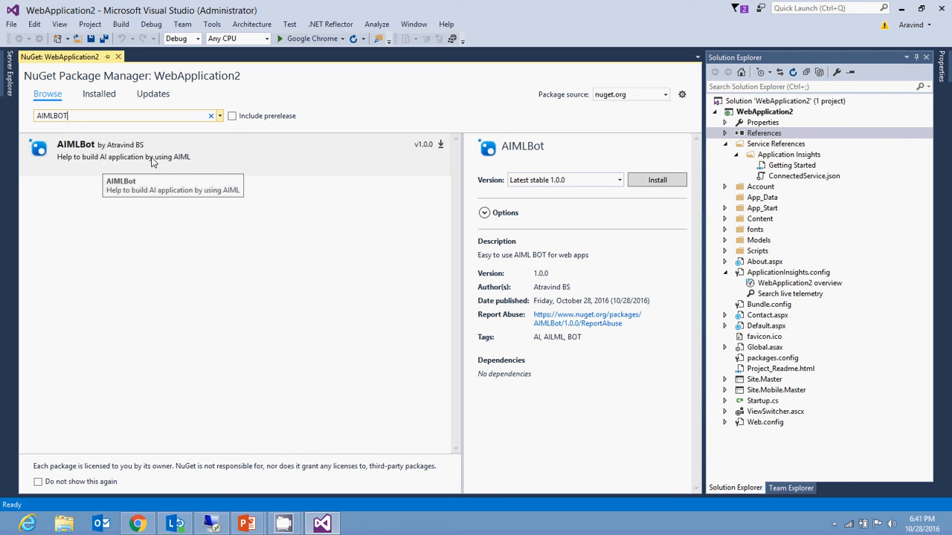
mouse_move(218, 162)
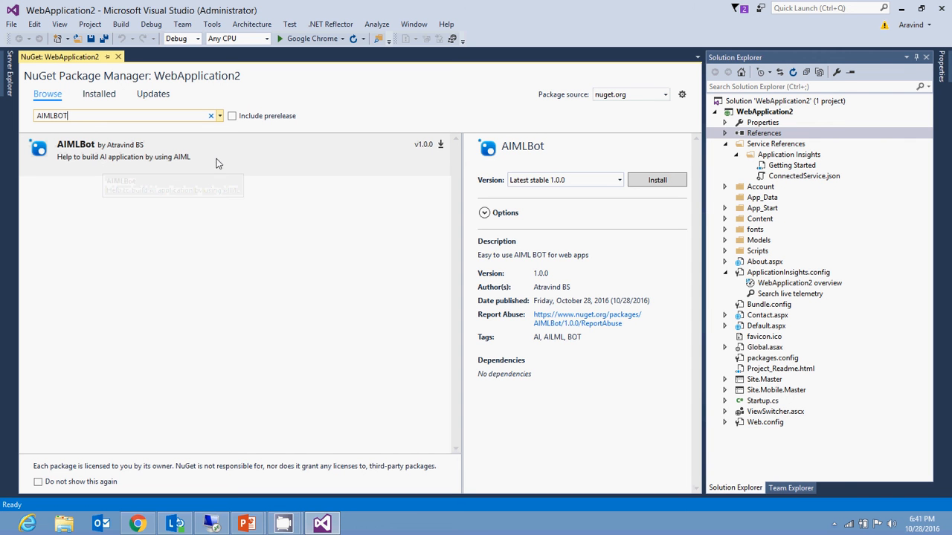
mouse_move(190, 176)
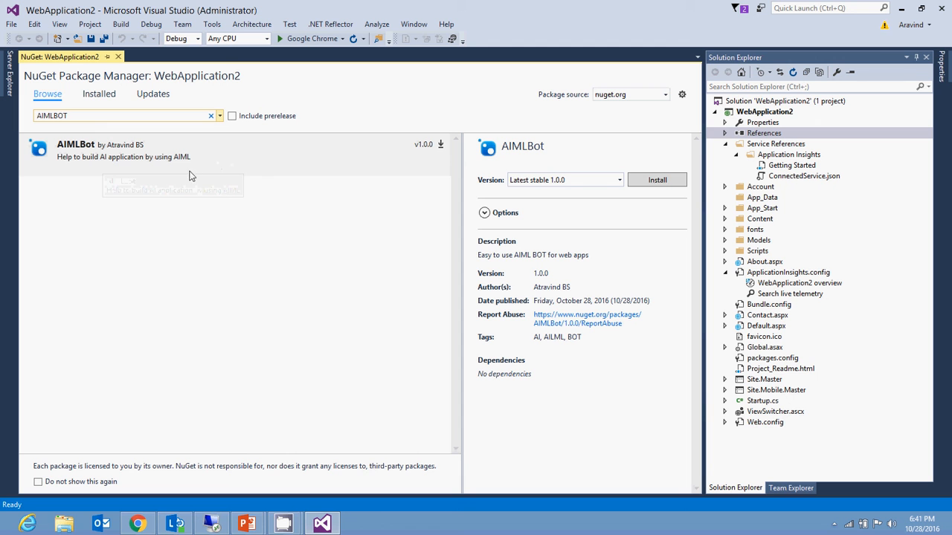
mouse_move(100, 156)
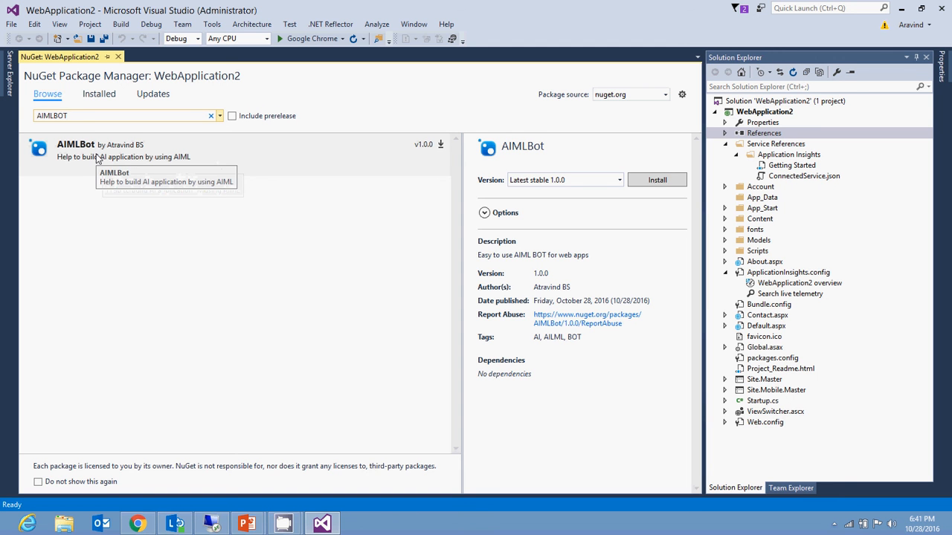
mouse_move(162, 159)
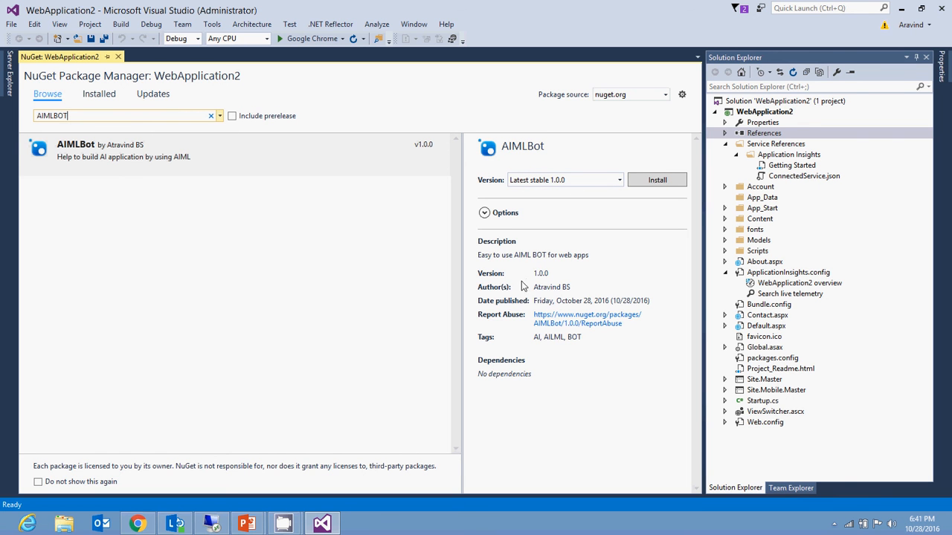
Install AIMLBot 1.0.0 into WebApplication2 and confirm the preview.
left_click(484, 212)
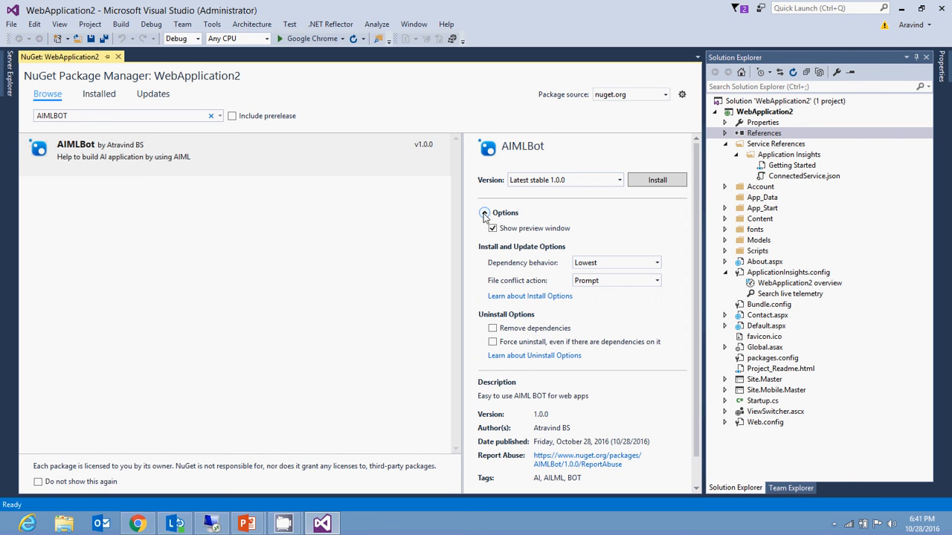
mouse_move(657, 180)
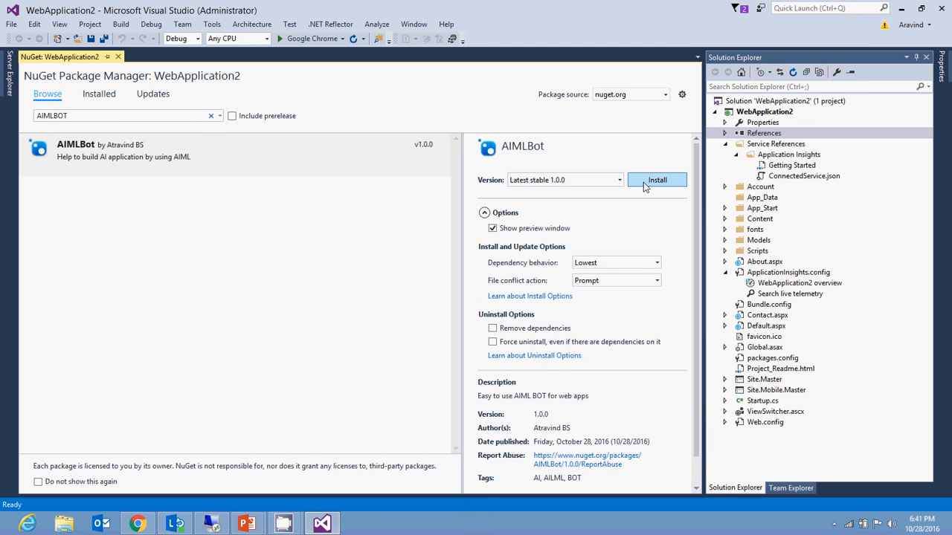
left_click(658, 180)
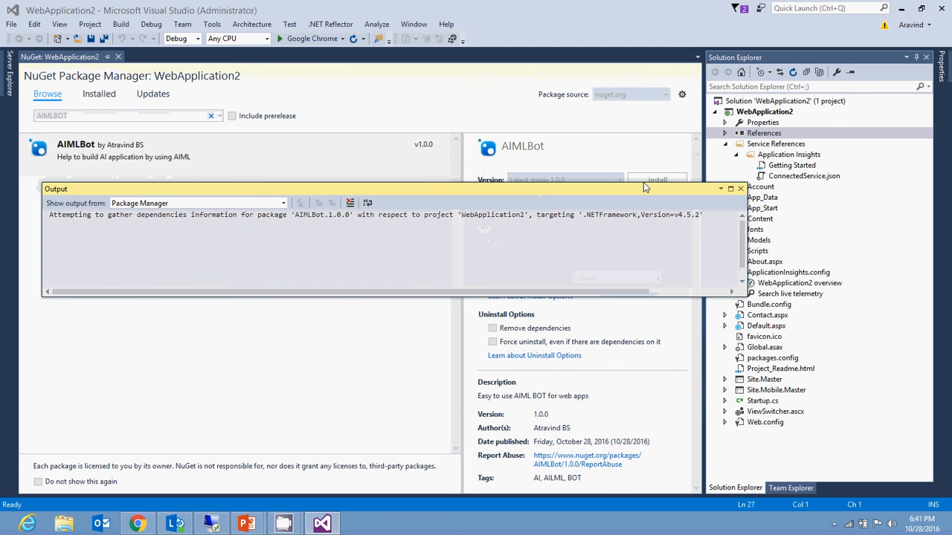
left_click(657, 180)
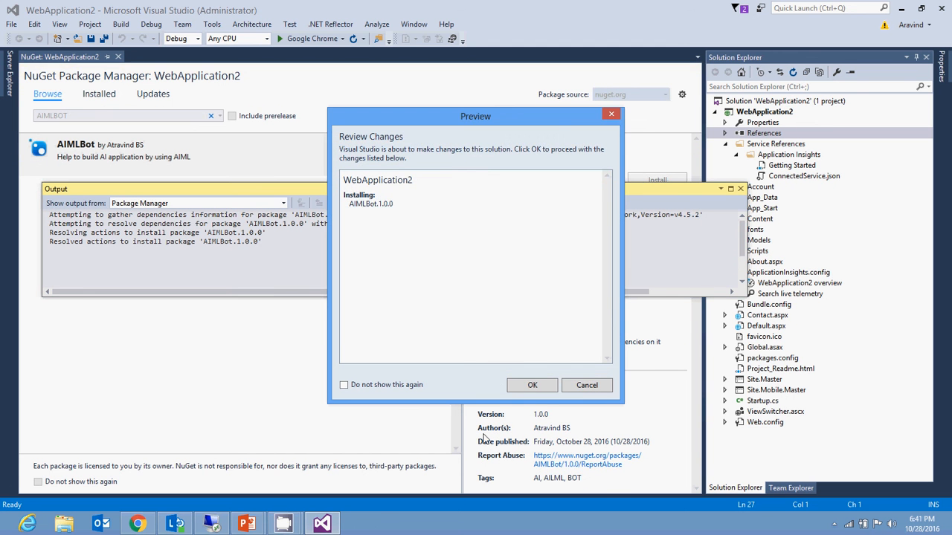
left_click(531, 385)
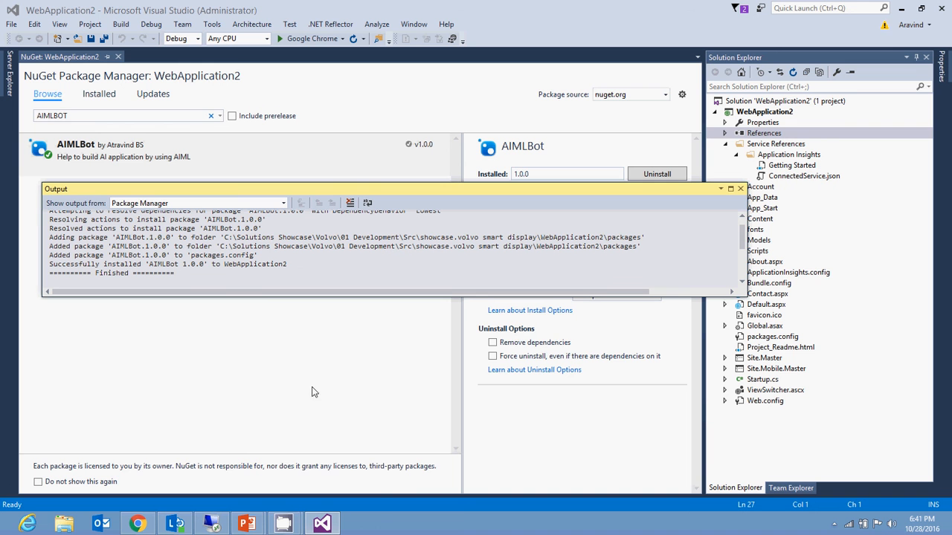
mouse_move(248, 524)
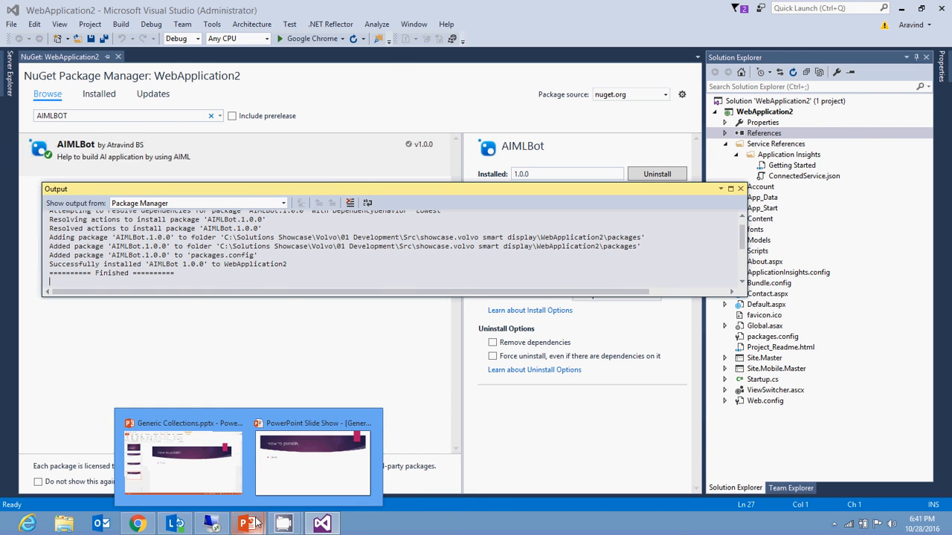